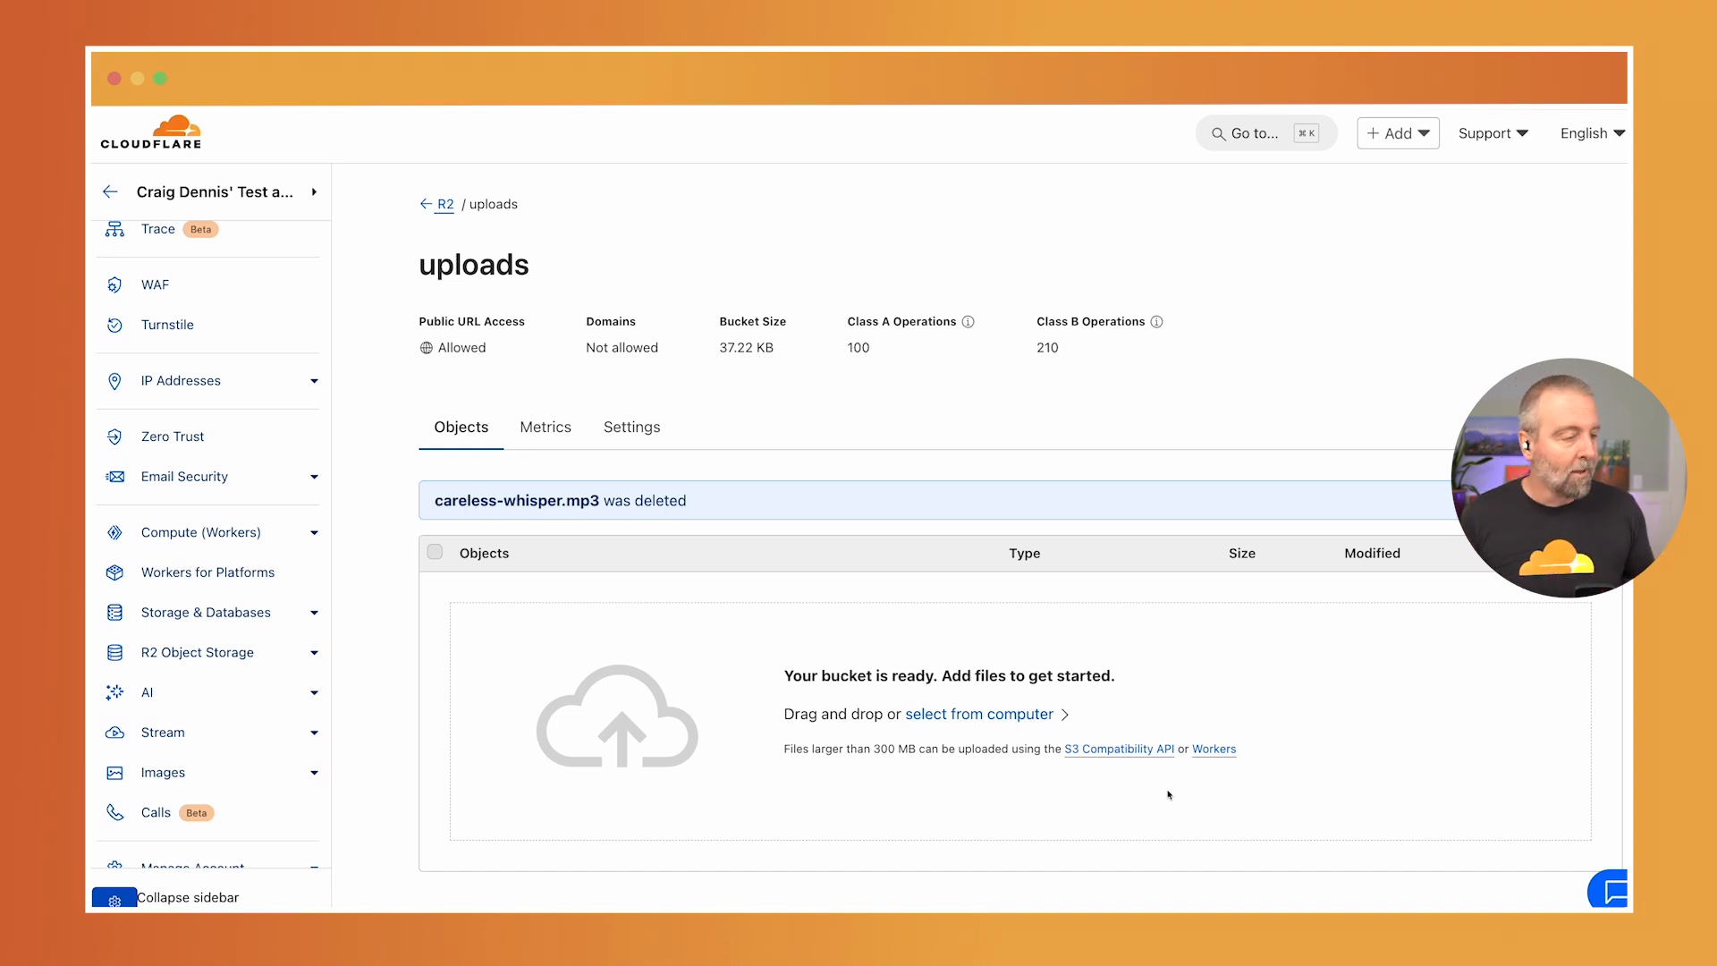
Show the autotranscriber Worker's Logs view in Workers & Pages
{"action": "left_click", "coordinate": [978, 713]}
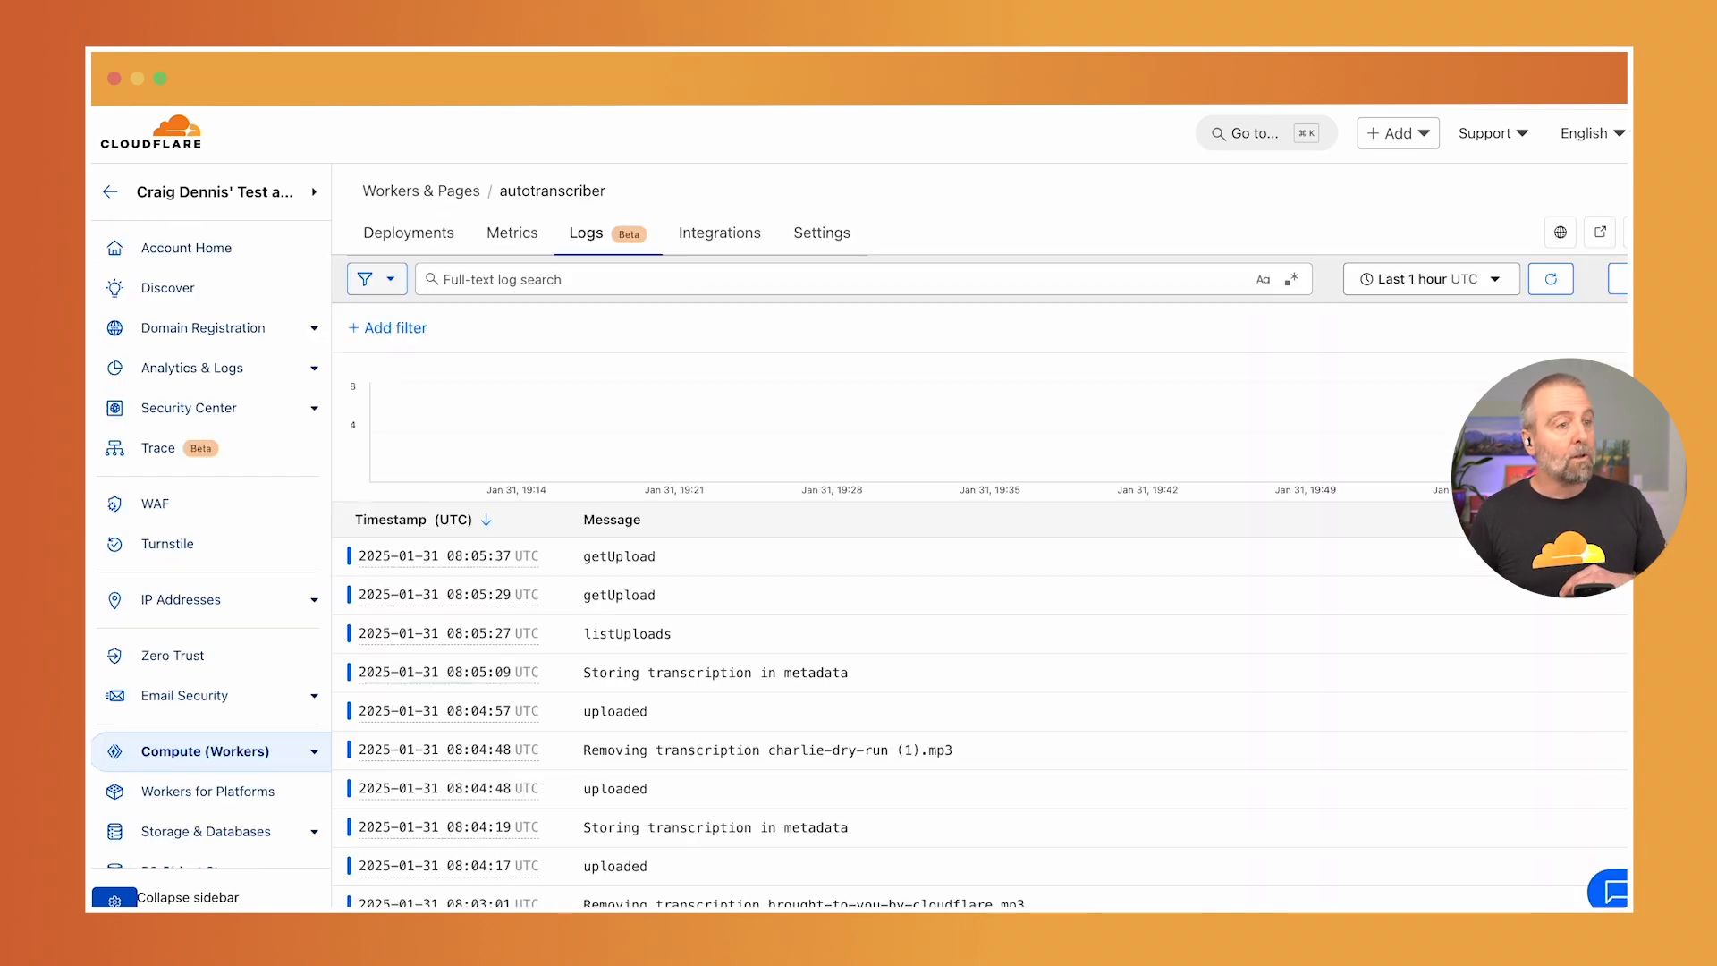
{"action": "left_click", "coordinate": [1550, 279]}
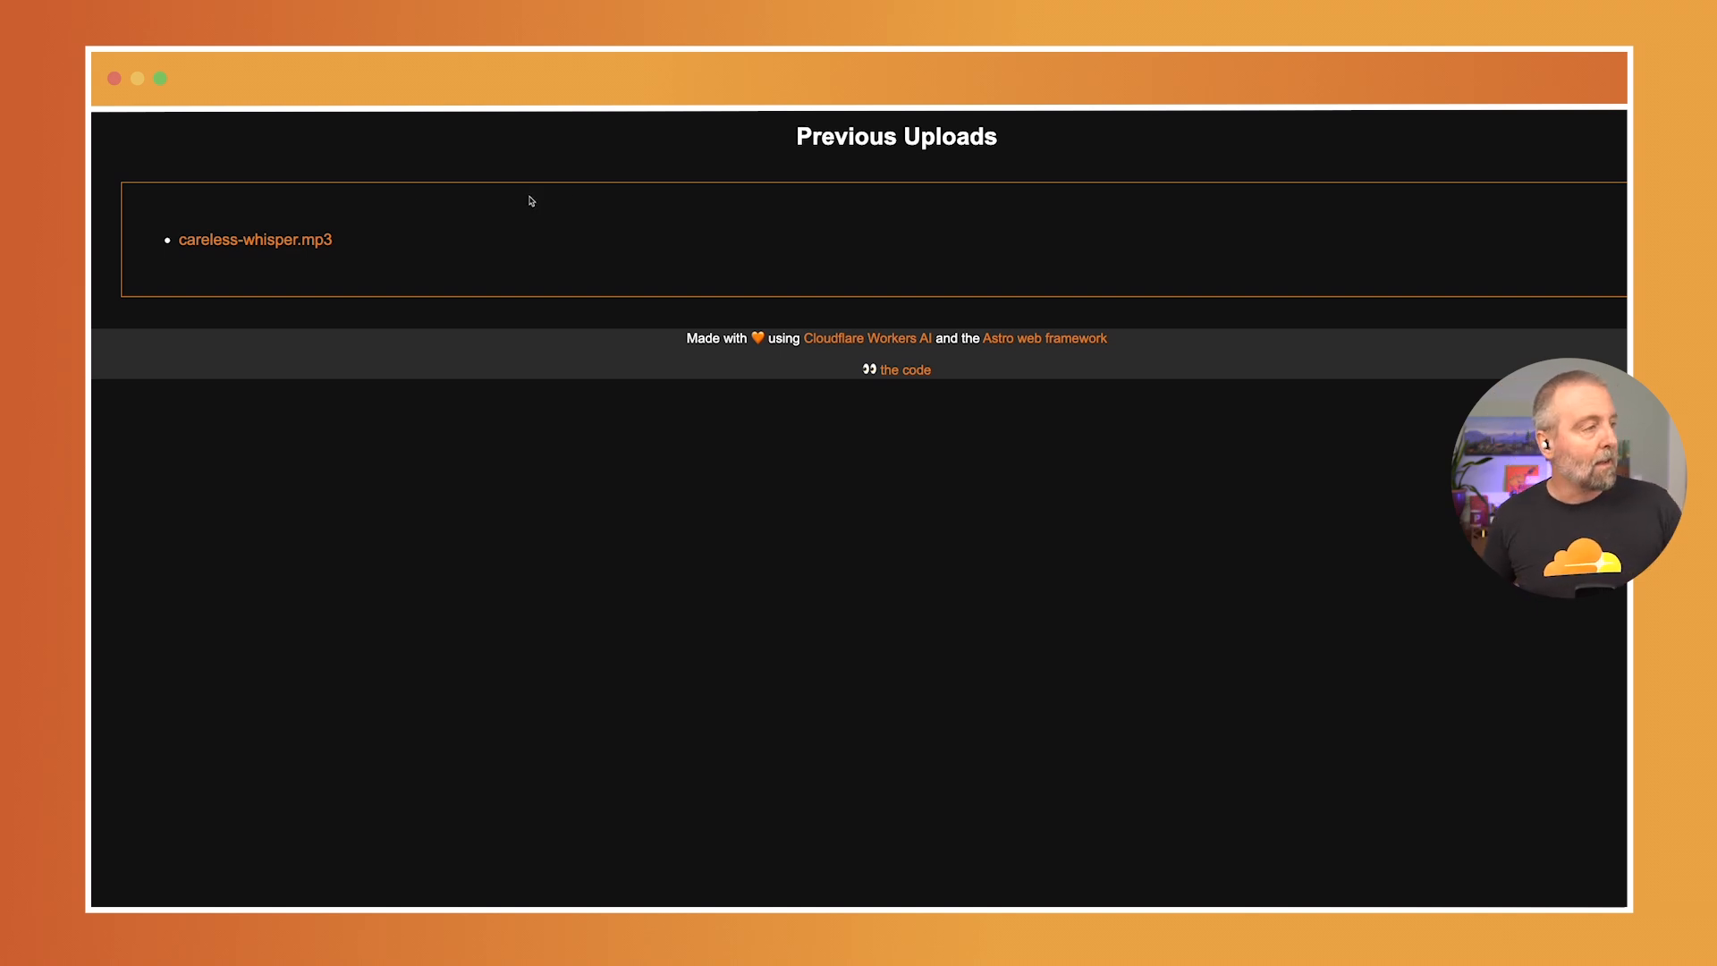
Switch to the Careless Whisper tab listing careless-whisper.mp3 under Previous Uploads
{"action": "left_click", "coordinate": [255, 239]}
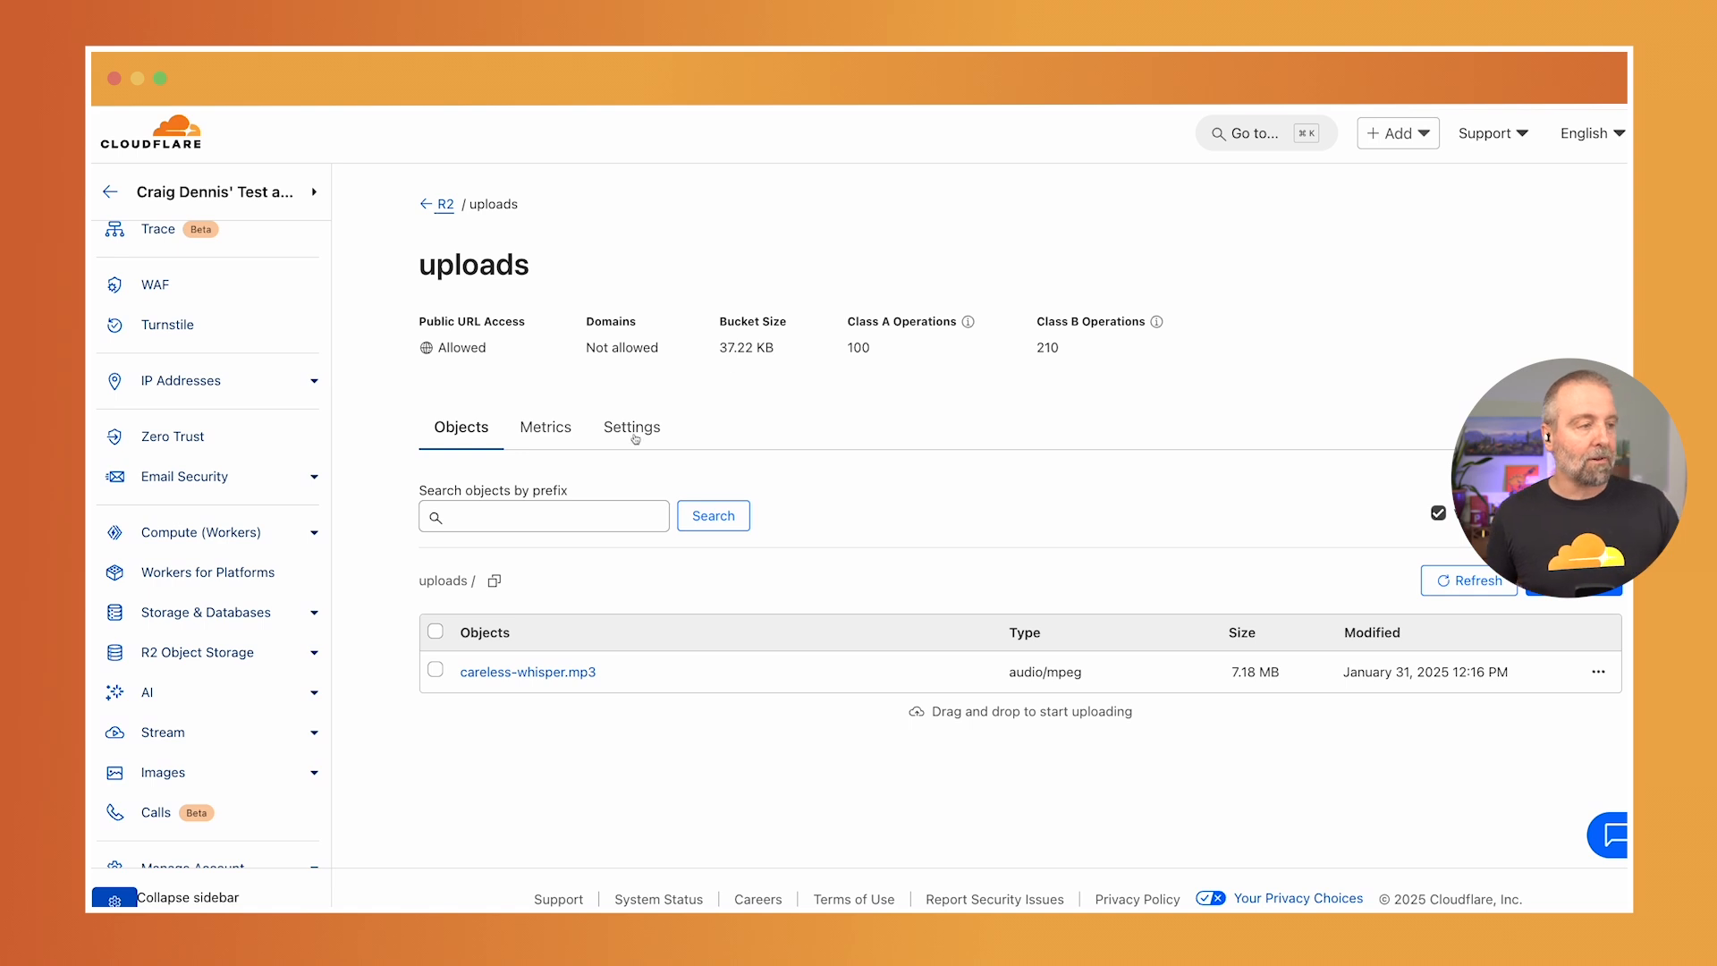
Show the uploads bucket's Event notifications rule sending object changes to the uploaded queue
{"action": "left_click", "coordinate": [633, 428]}
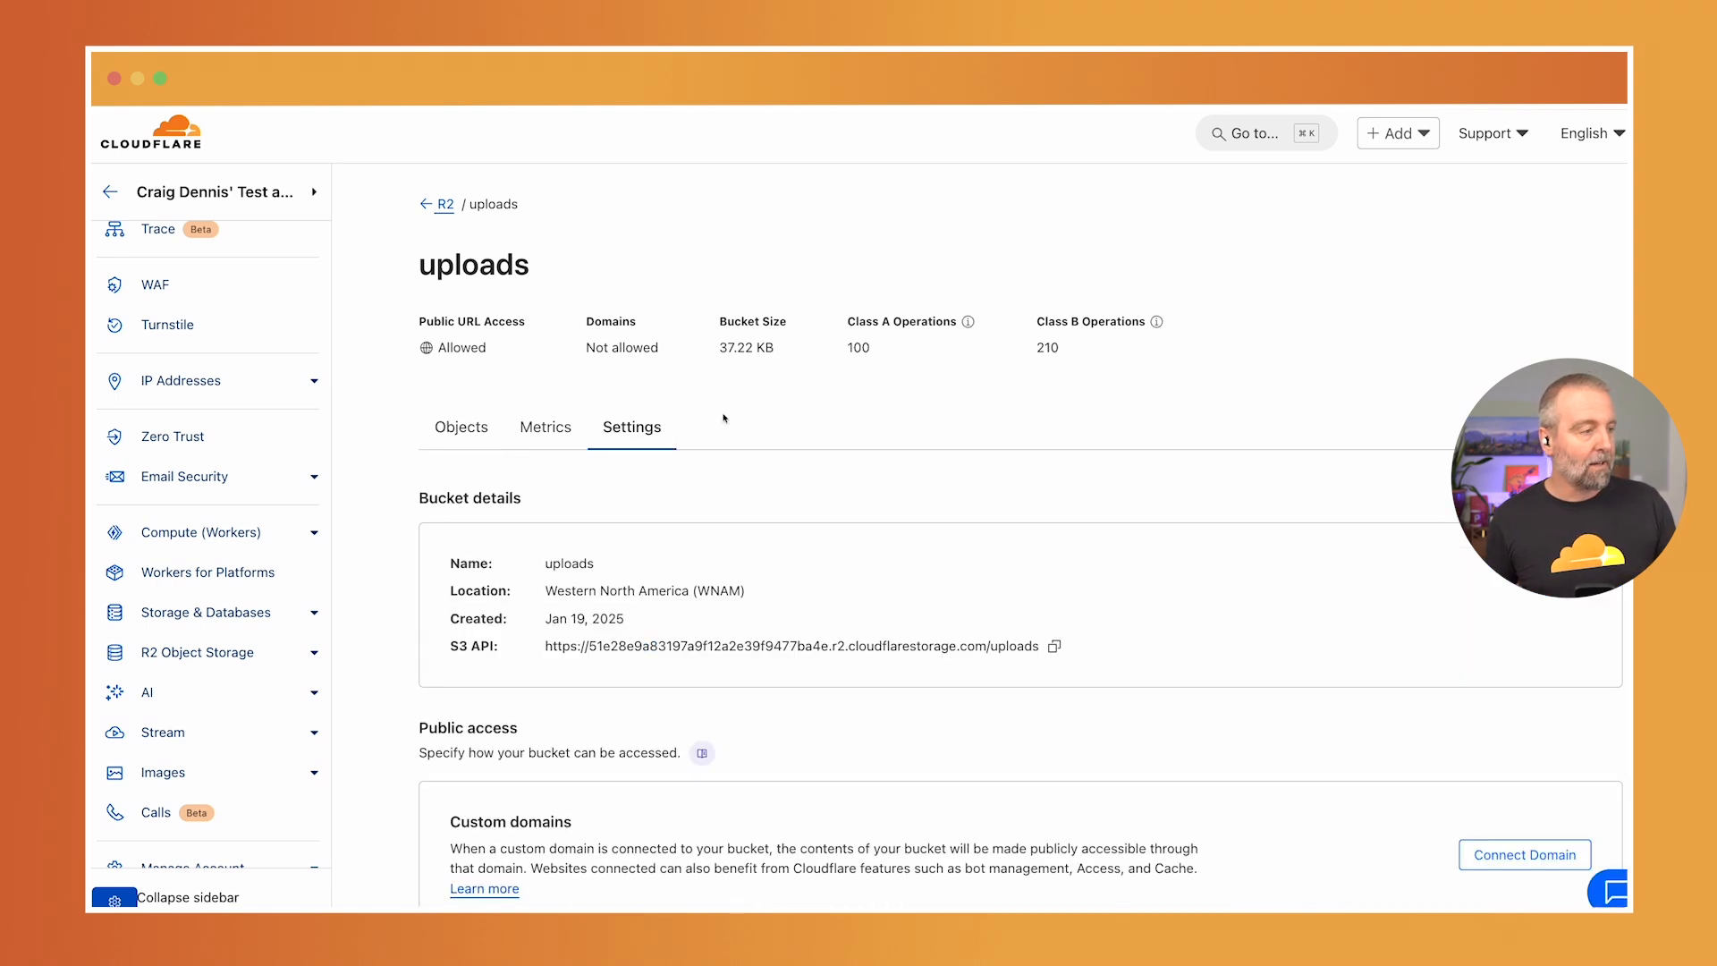
{"action": "scroll", "scroll_direction": "down", "scroll_amount": 3}
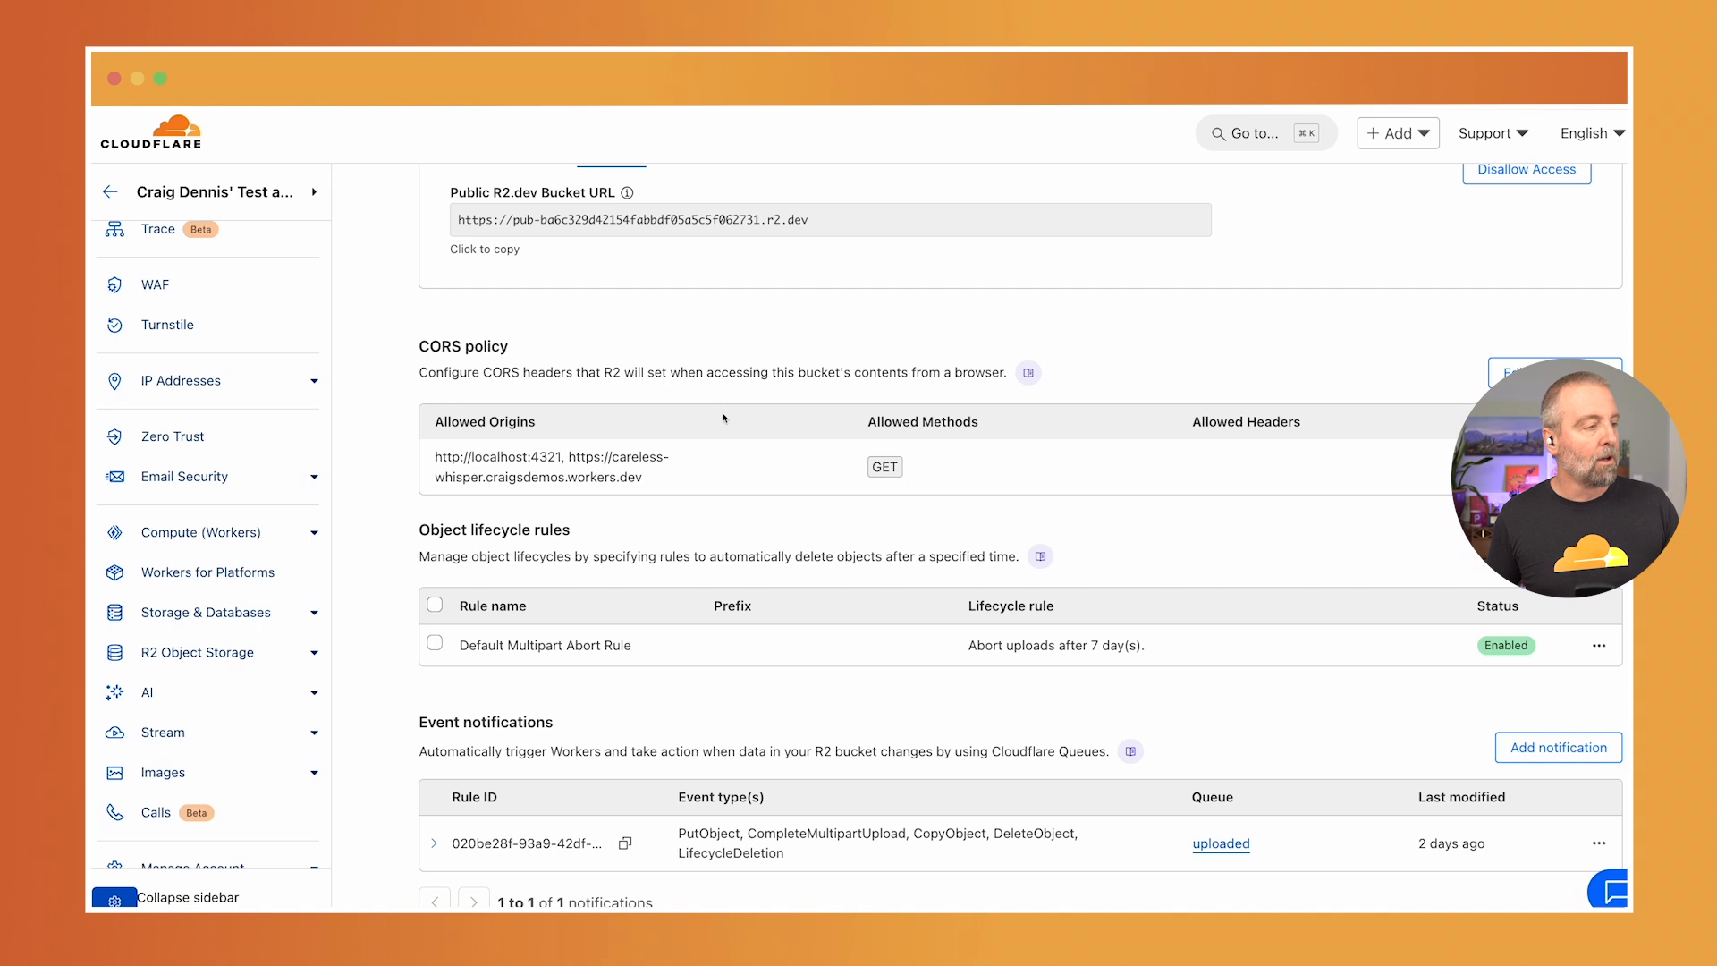
{"action": "scroll", "scroll_direction": "down", "scroll_amount": 3}
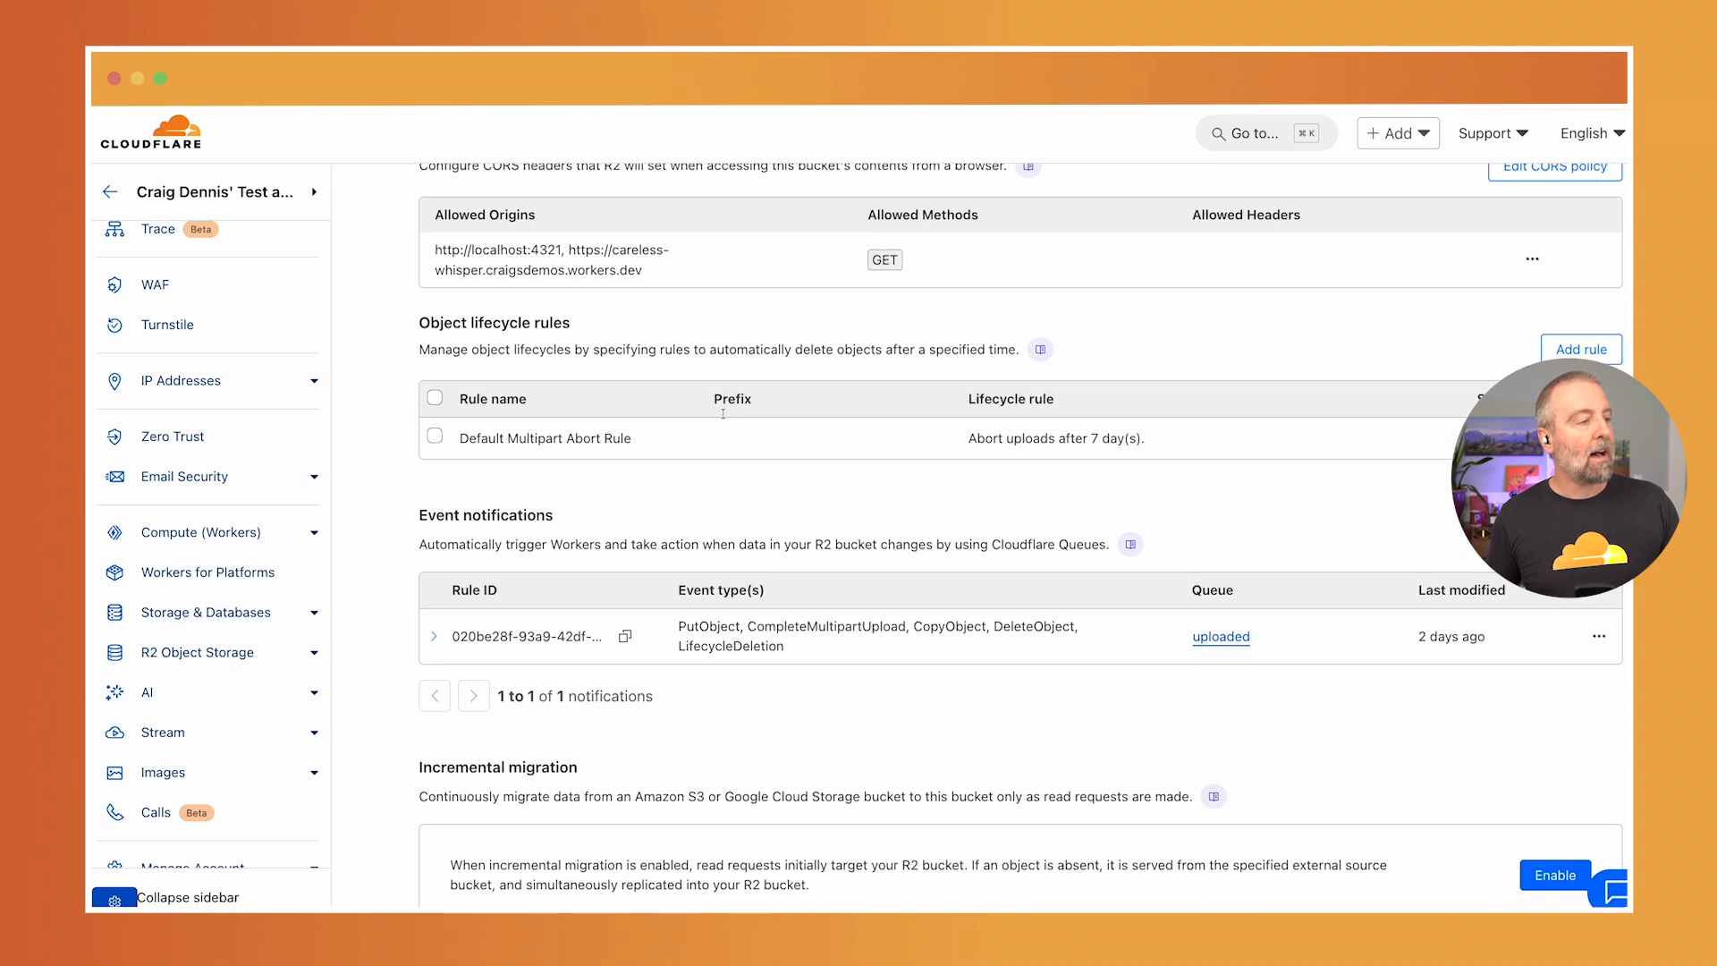
{"action": "scroll", "scroll_direction": "down", "scroll_amount": 3}
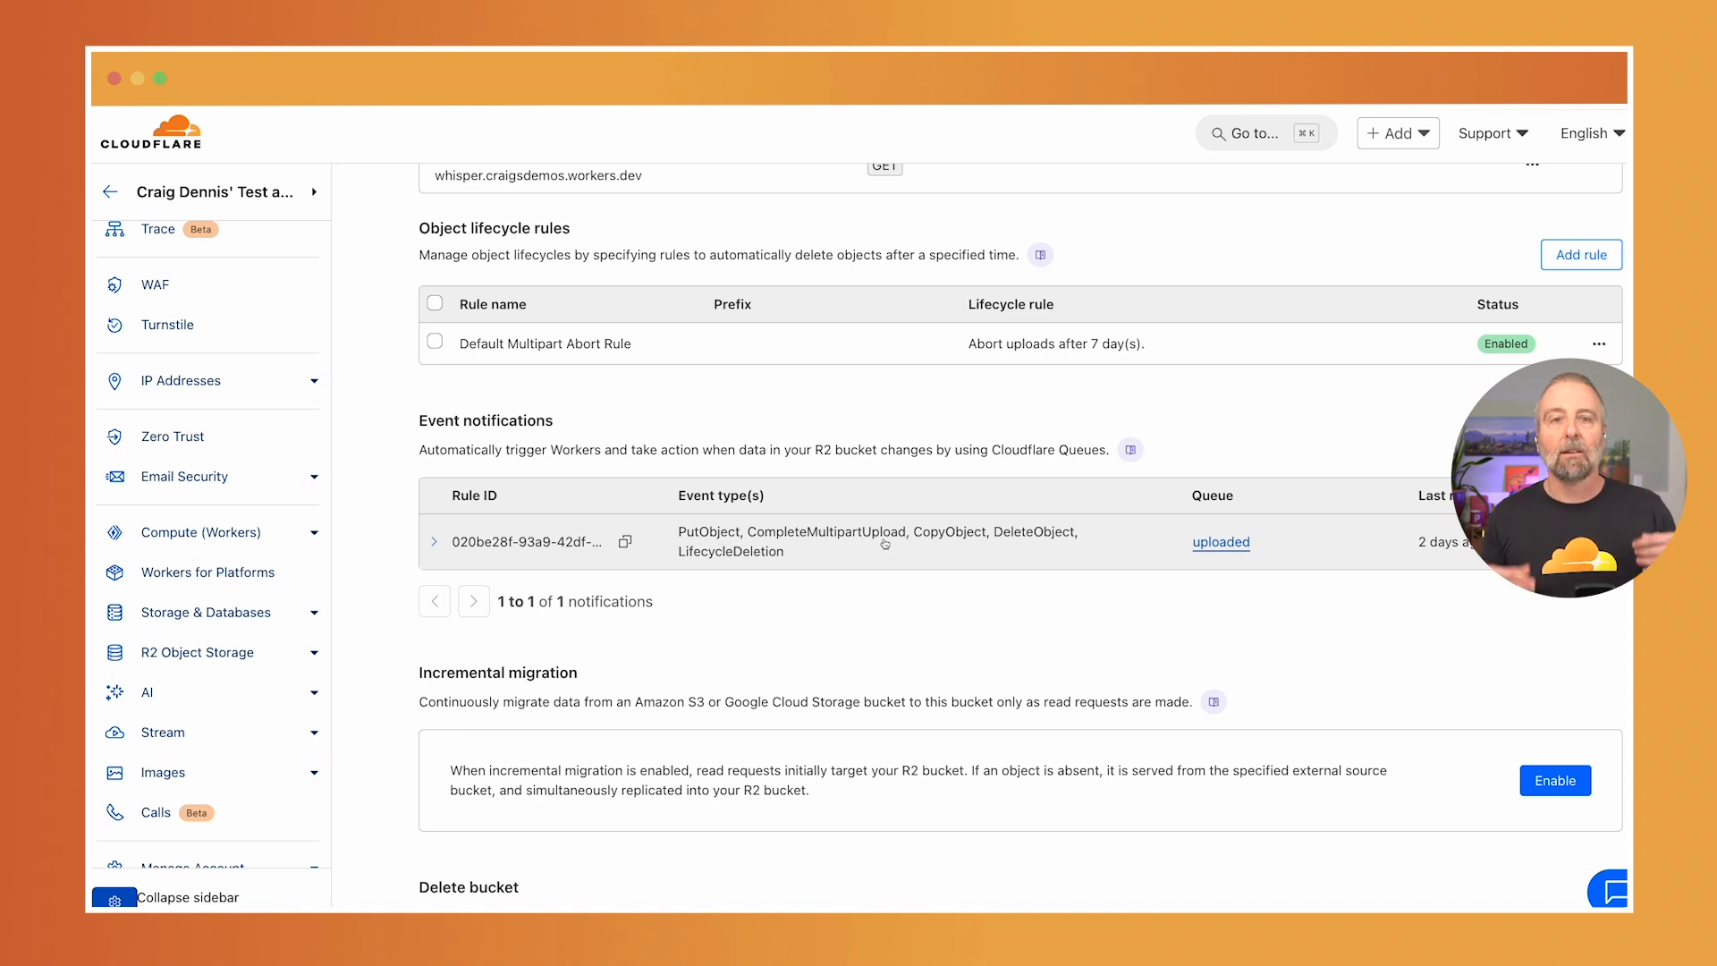
{"action": "mouse_move", "coordinate": [1292, 594]}
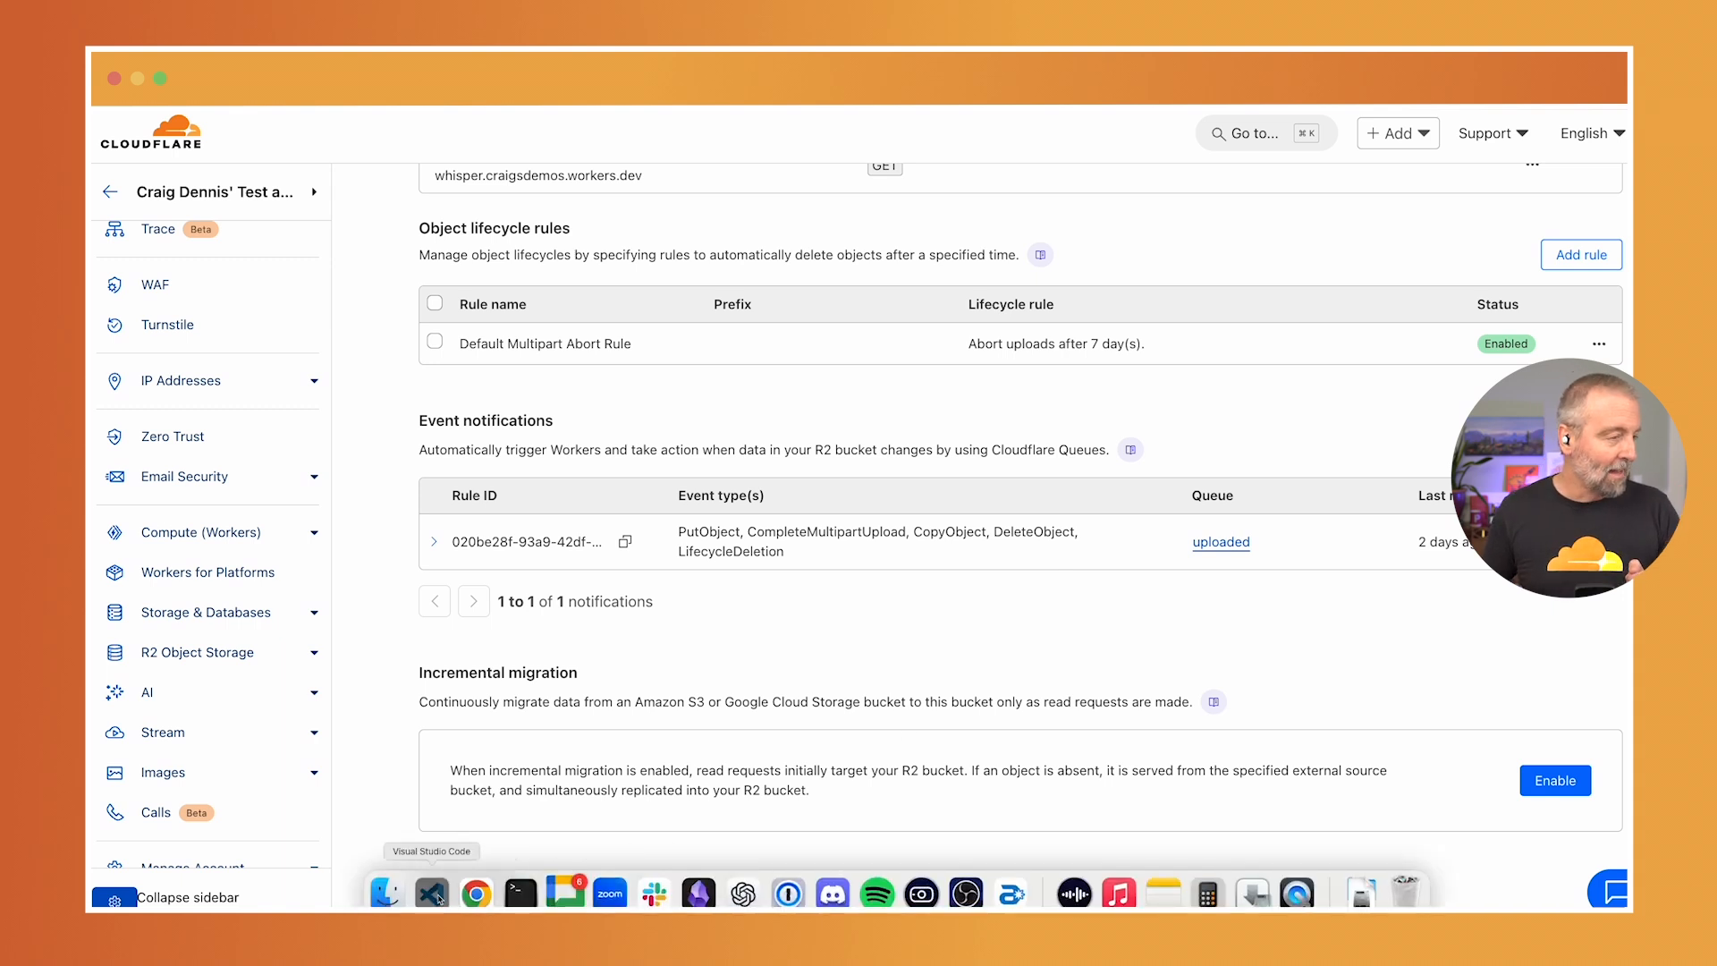
View wrangler.json with the uploads bucket, METADATA KV, uploaded queue consumer and AI bindings
{"action": "left_click", "coordinate": [430, 892]}
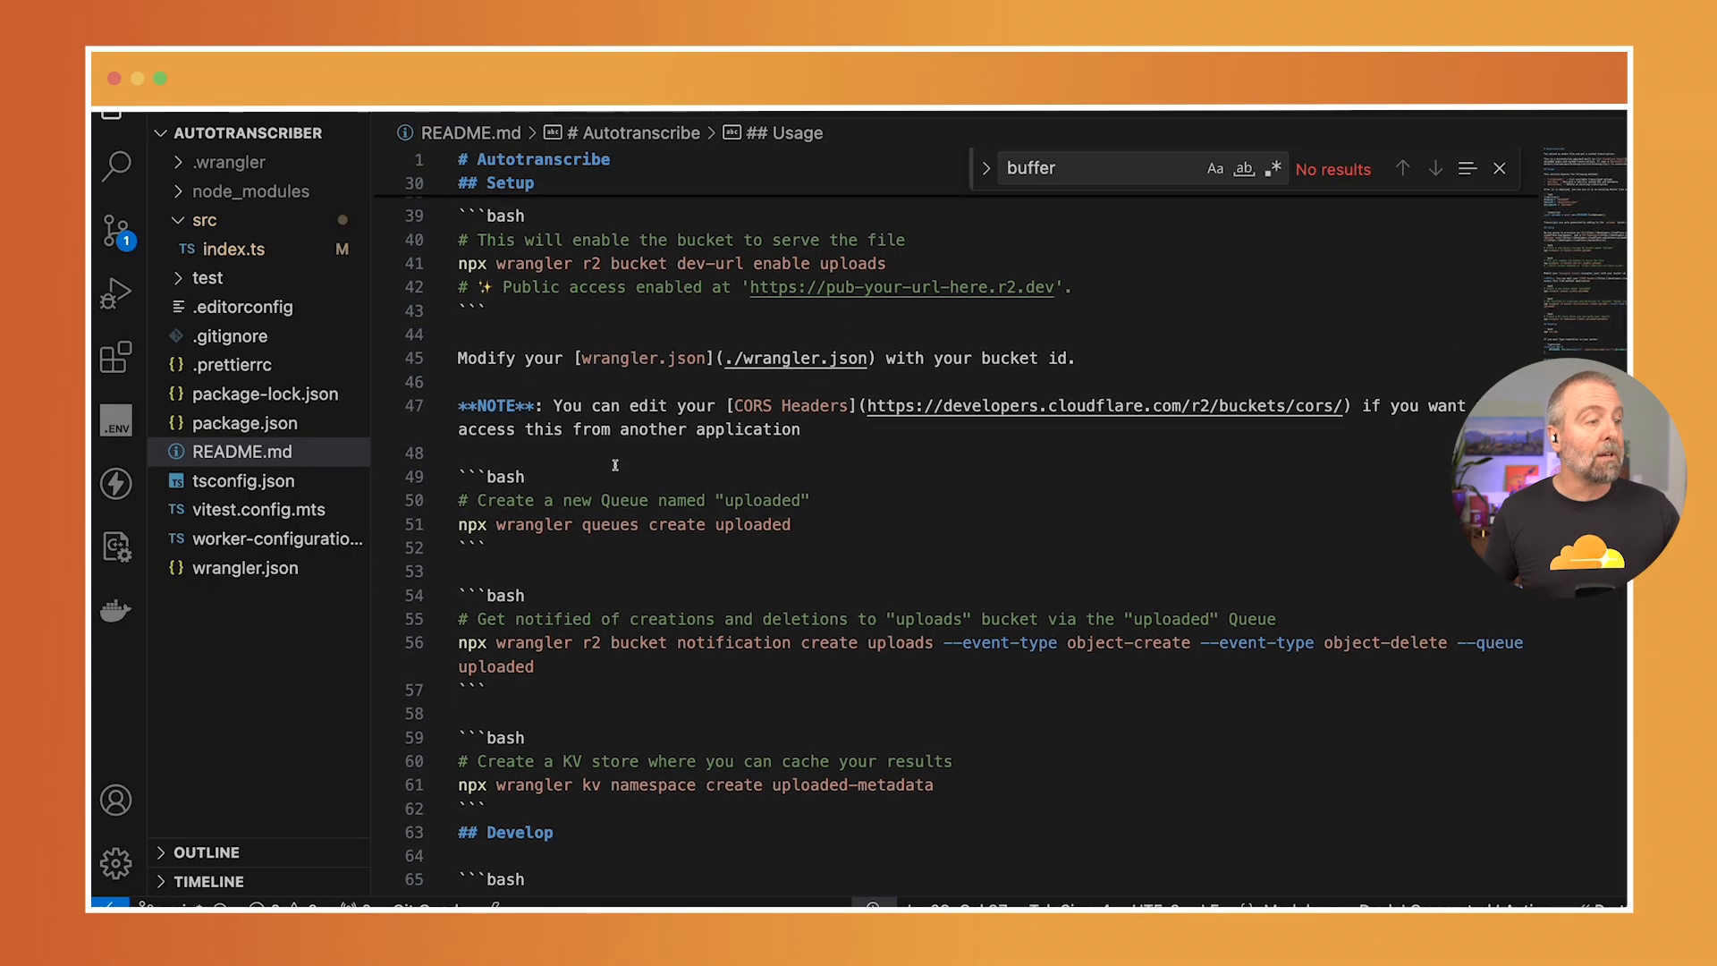
{"action": "scroll", "scroll_direction": "down", "scroll_amount": 3}
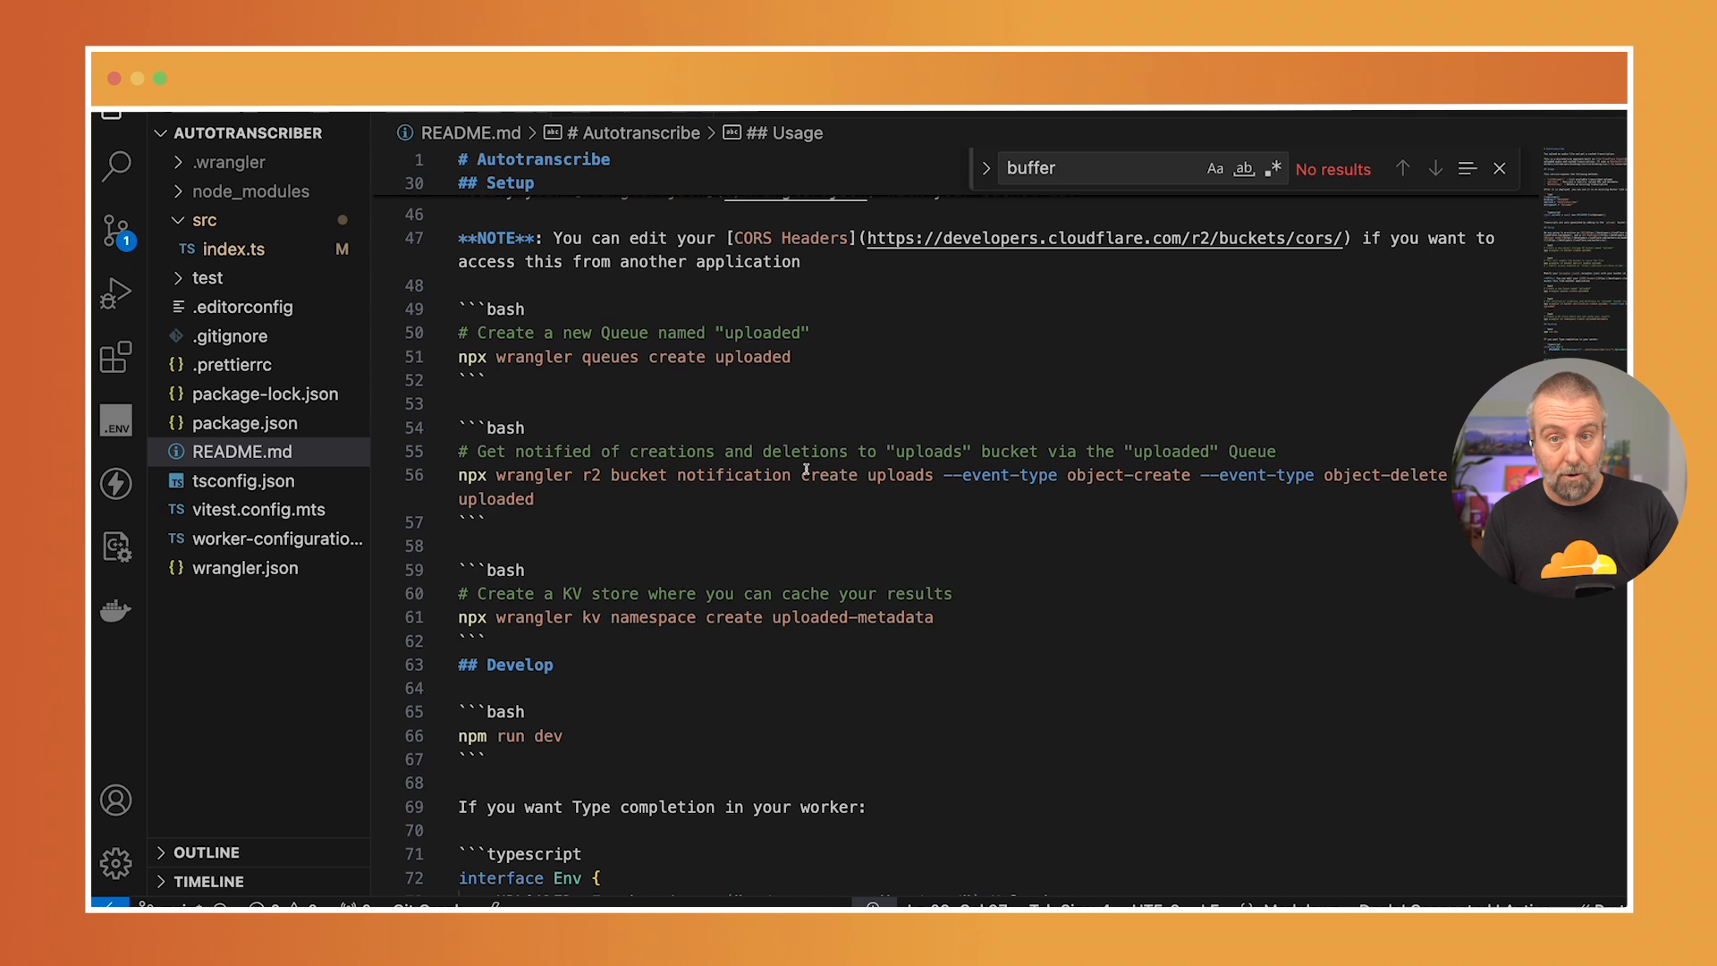
{"action": "left_click", "coordinate": [246, 567]}
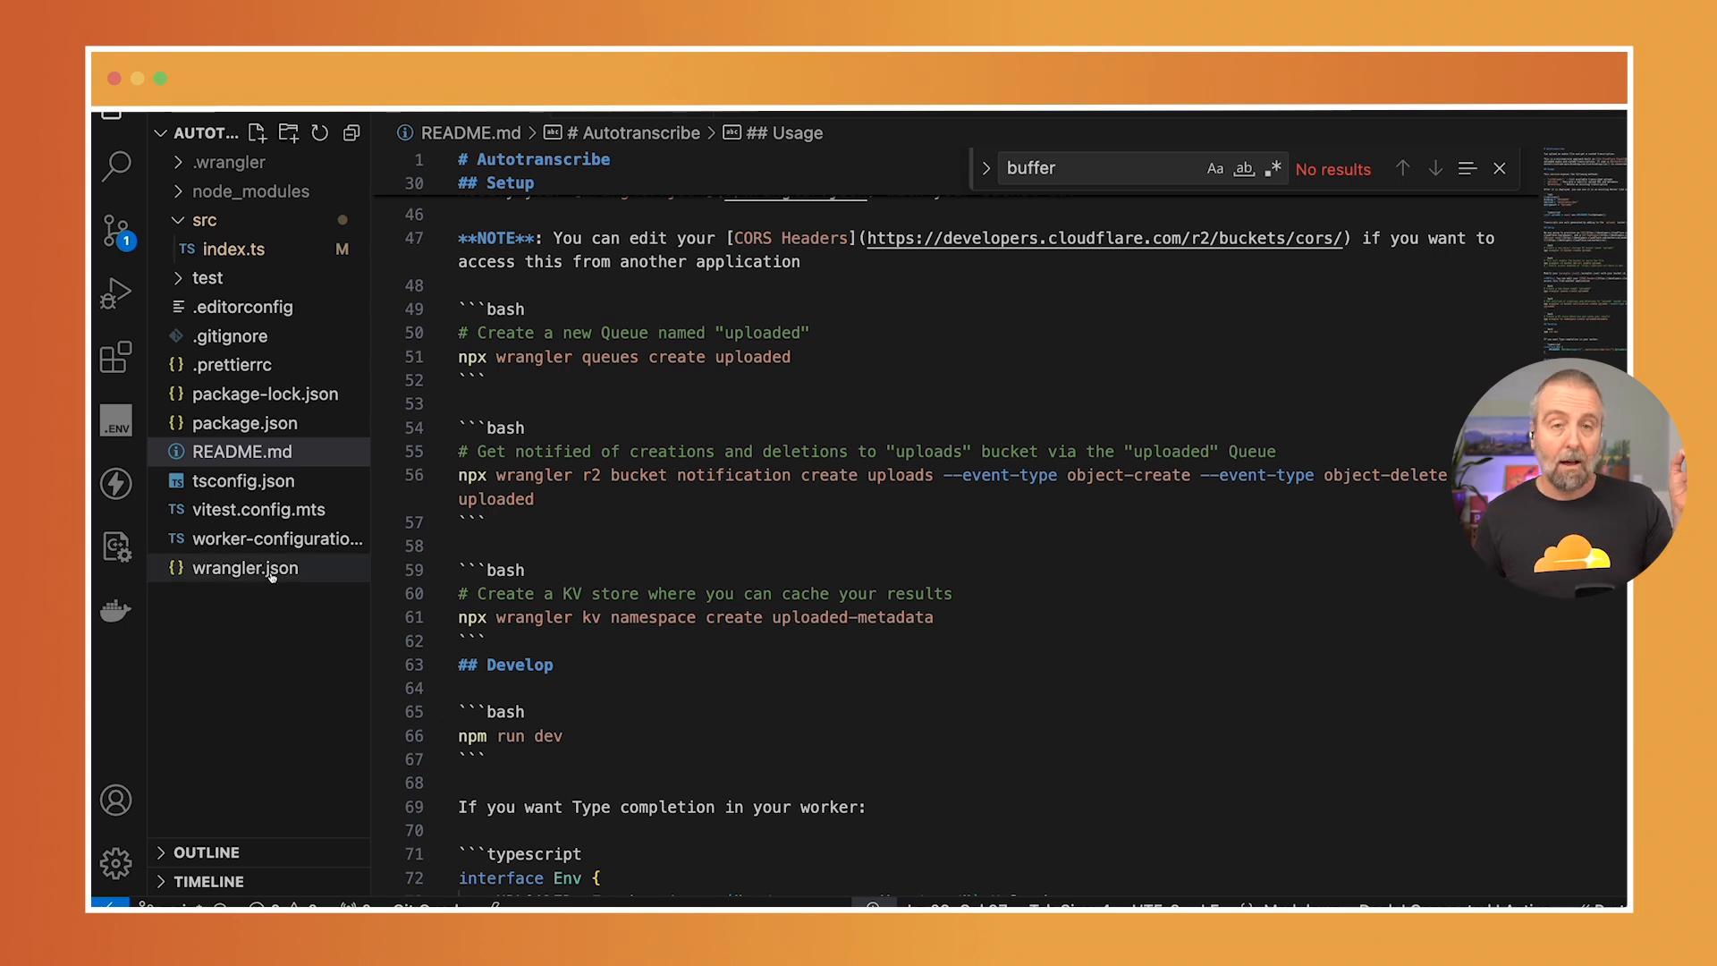
{"action": "left_click", "coordinate": [244, 567]}
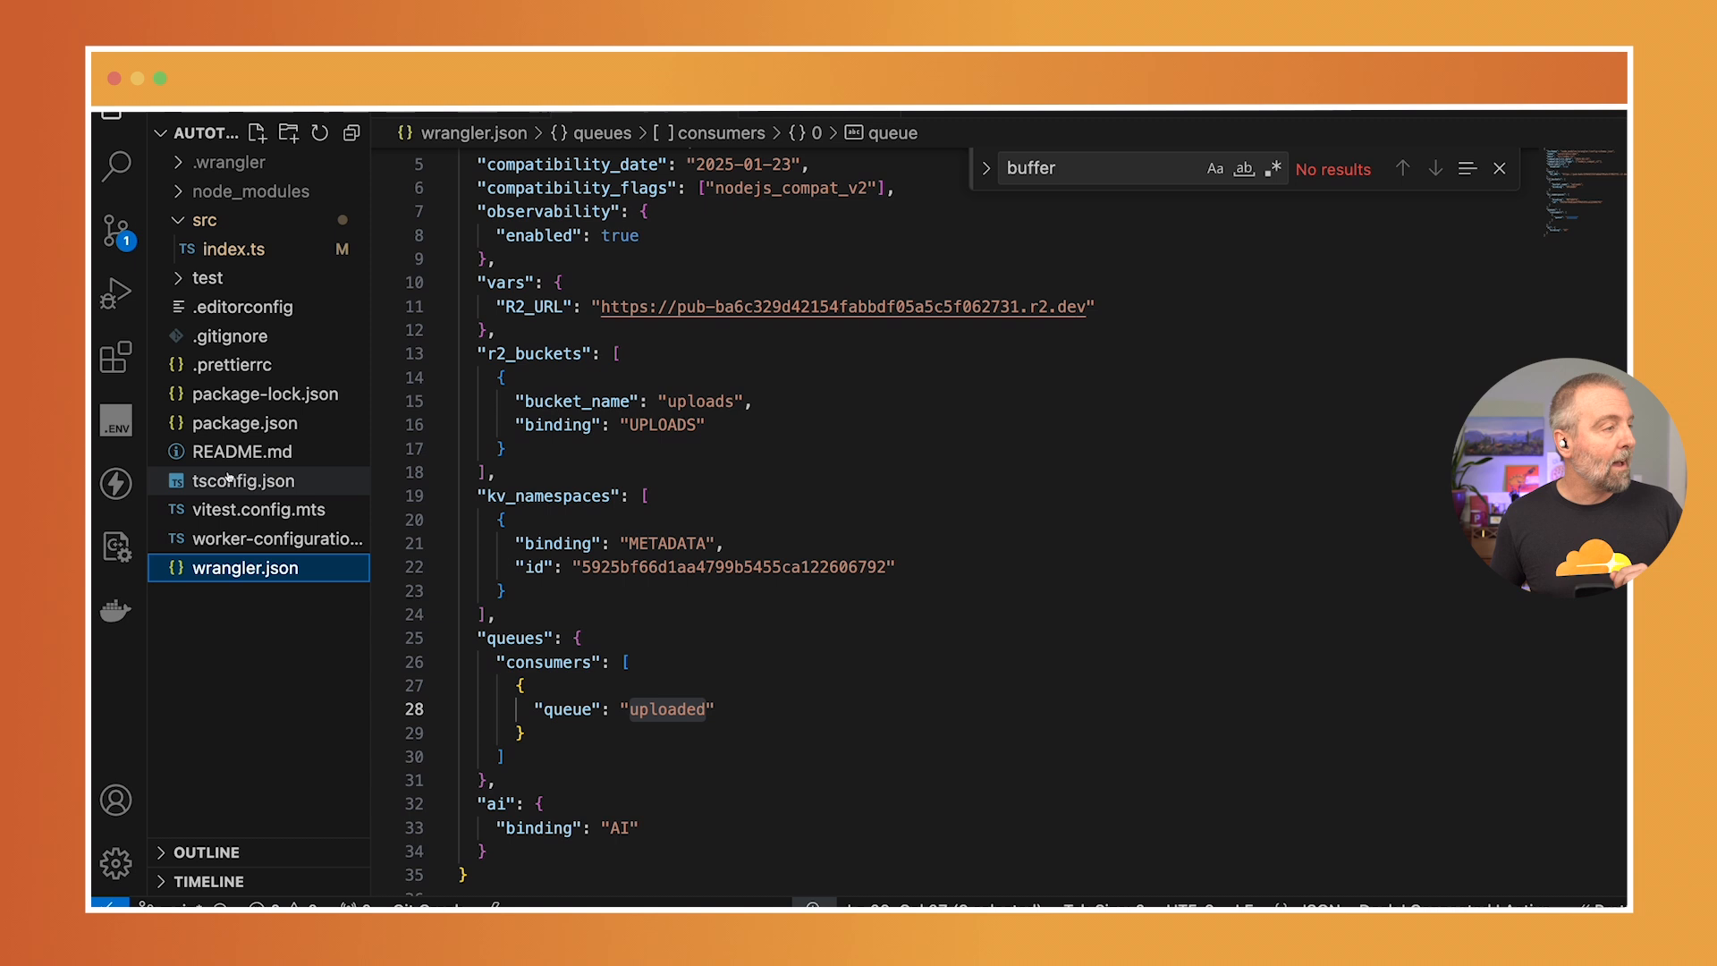
View the queue() handler in src/index.ts that transcribes uploads into metadata
{"action": "left_click", "coordinate": [233, 249]}
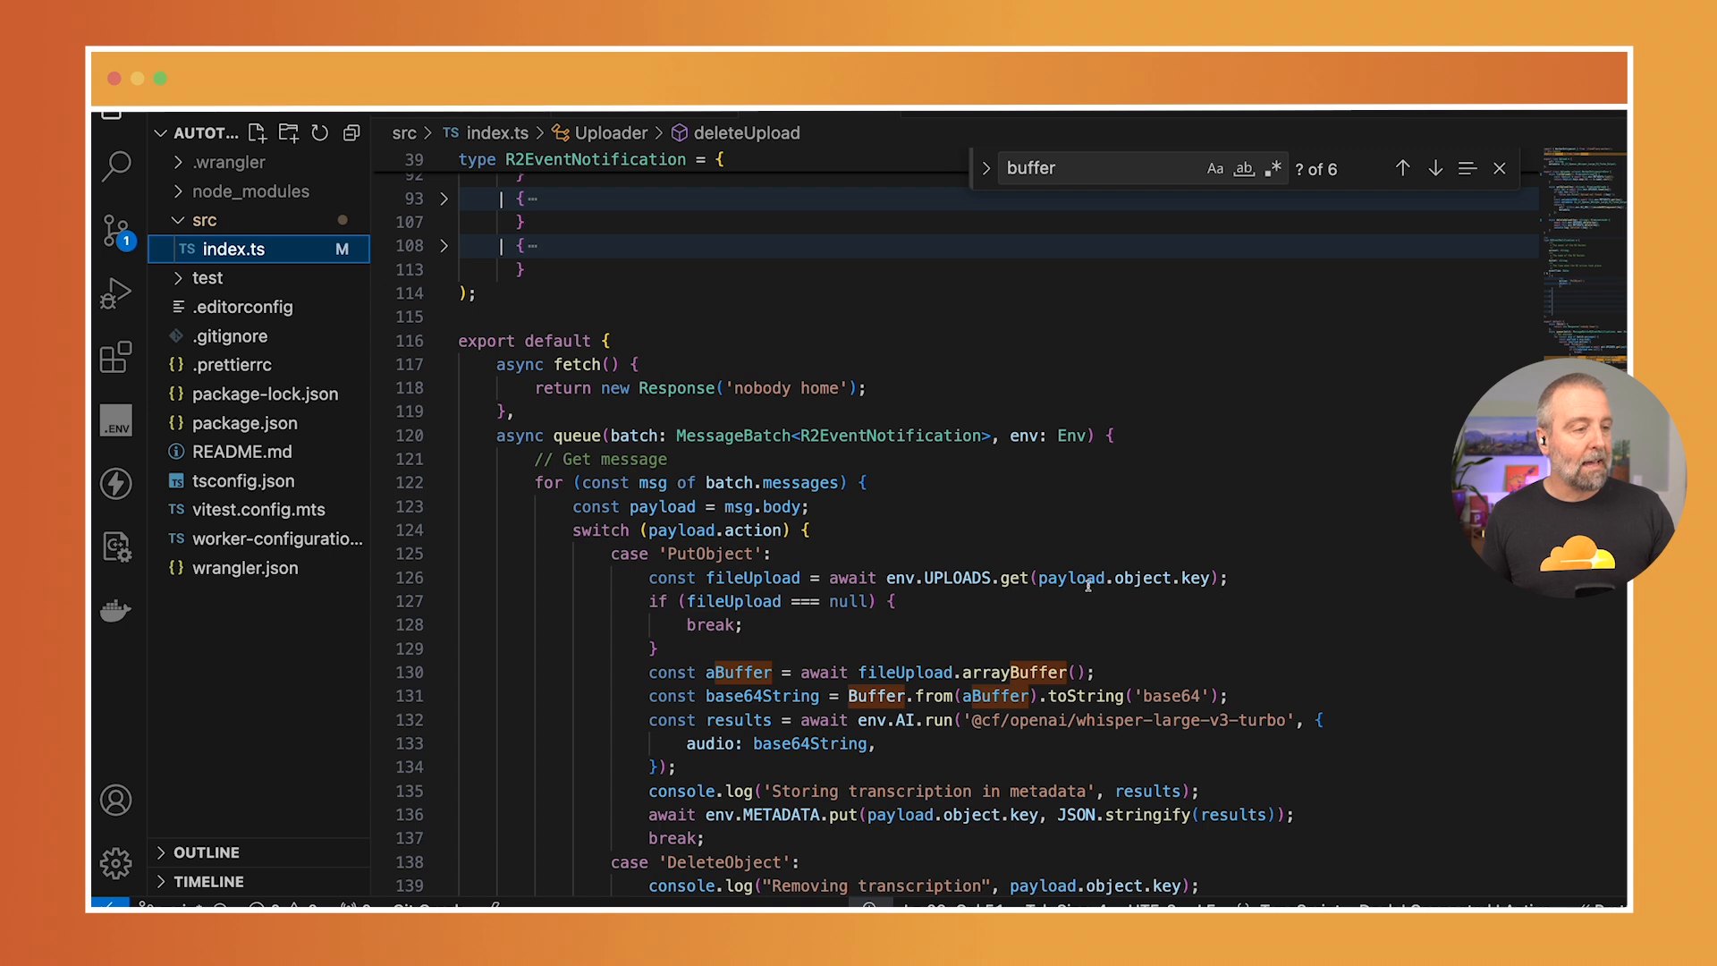
{"action": "mouse_move", "coordinate": [1179, 579]}
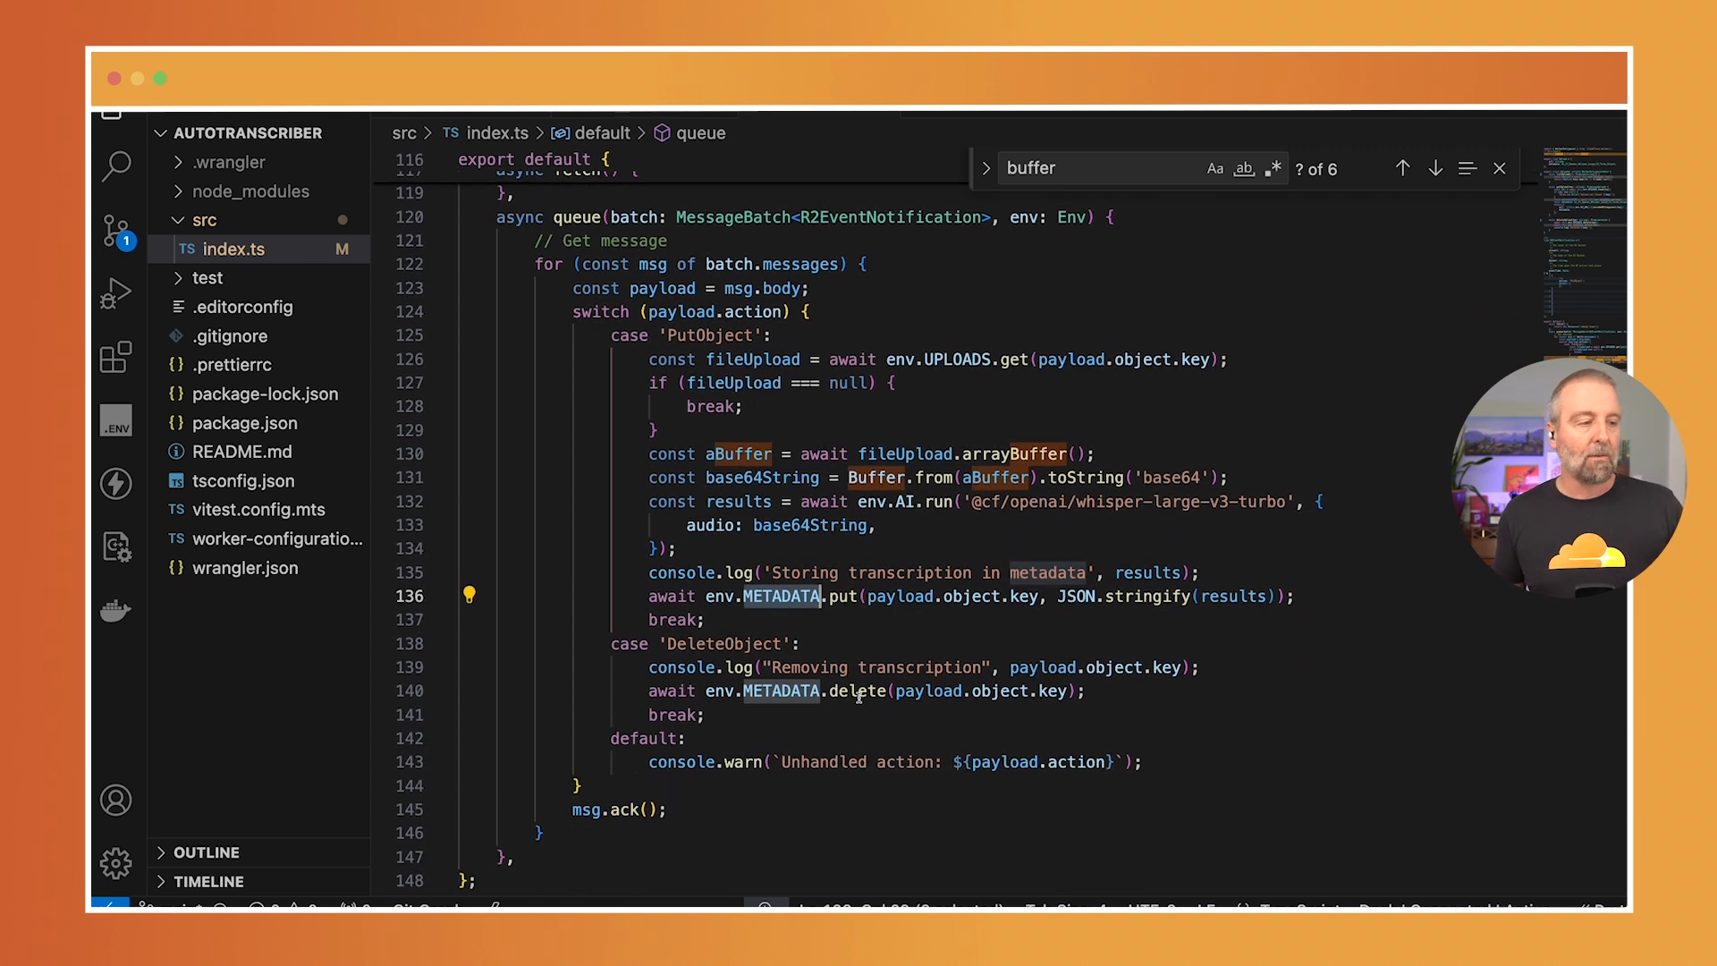
{"action": "scroll", "scroll_direction": "down", "scroll_amount": 3}
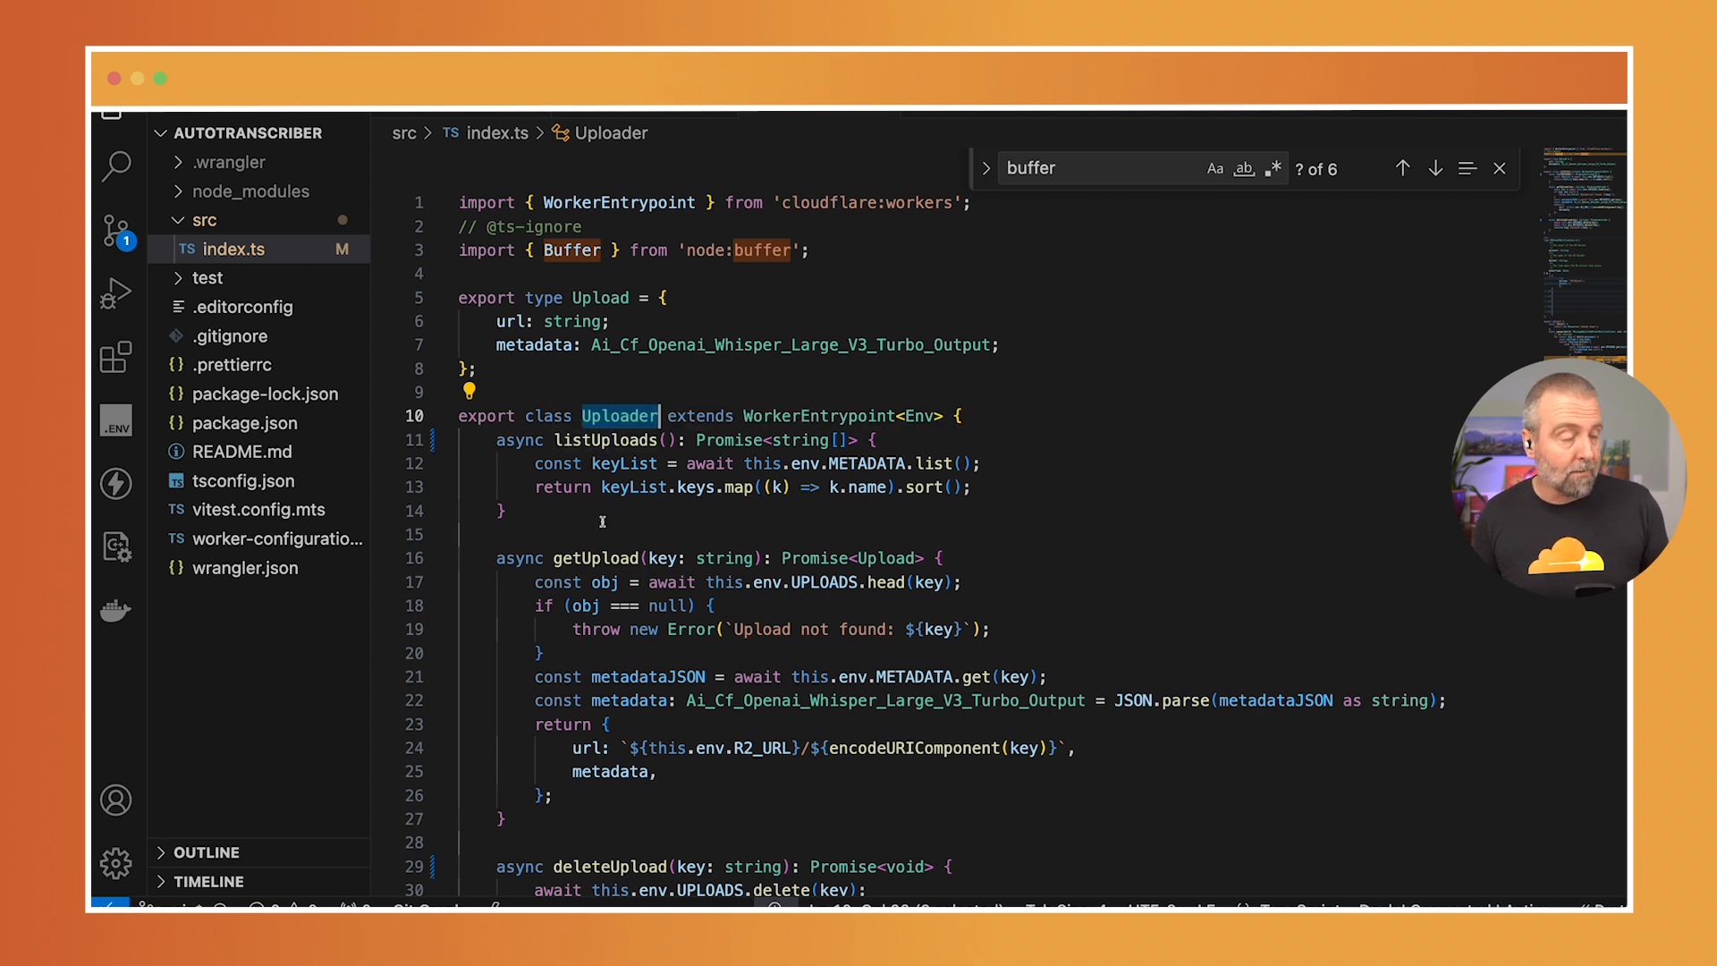
{"action": "mouse_move", "coordinate": [595, 557]}
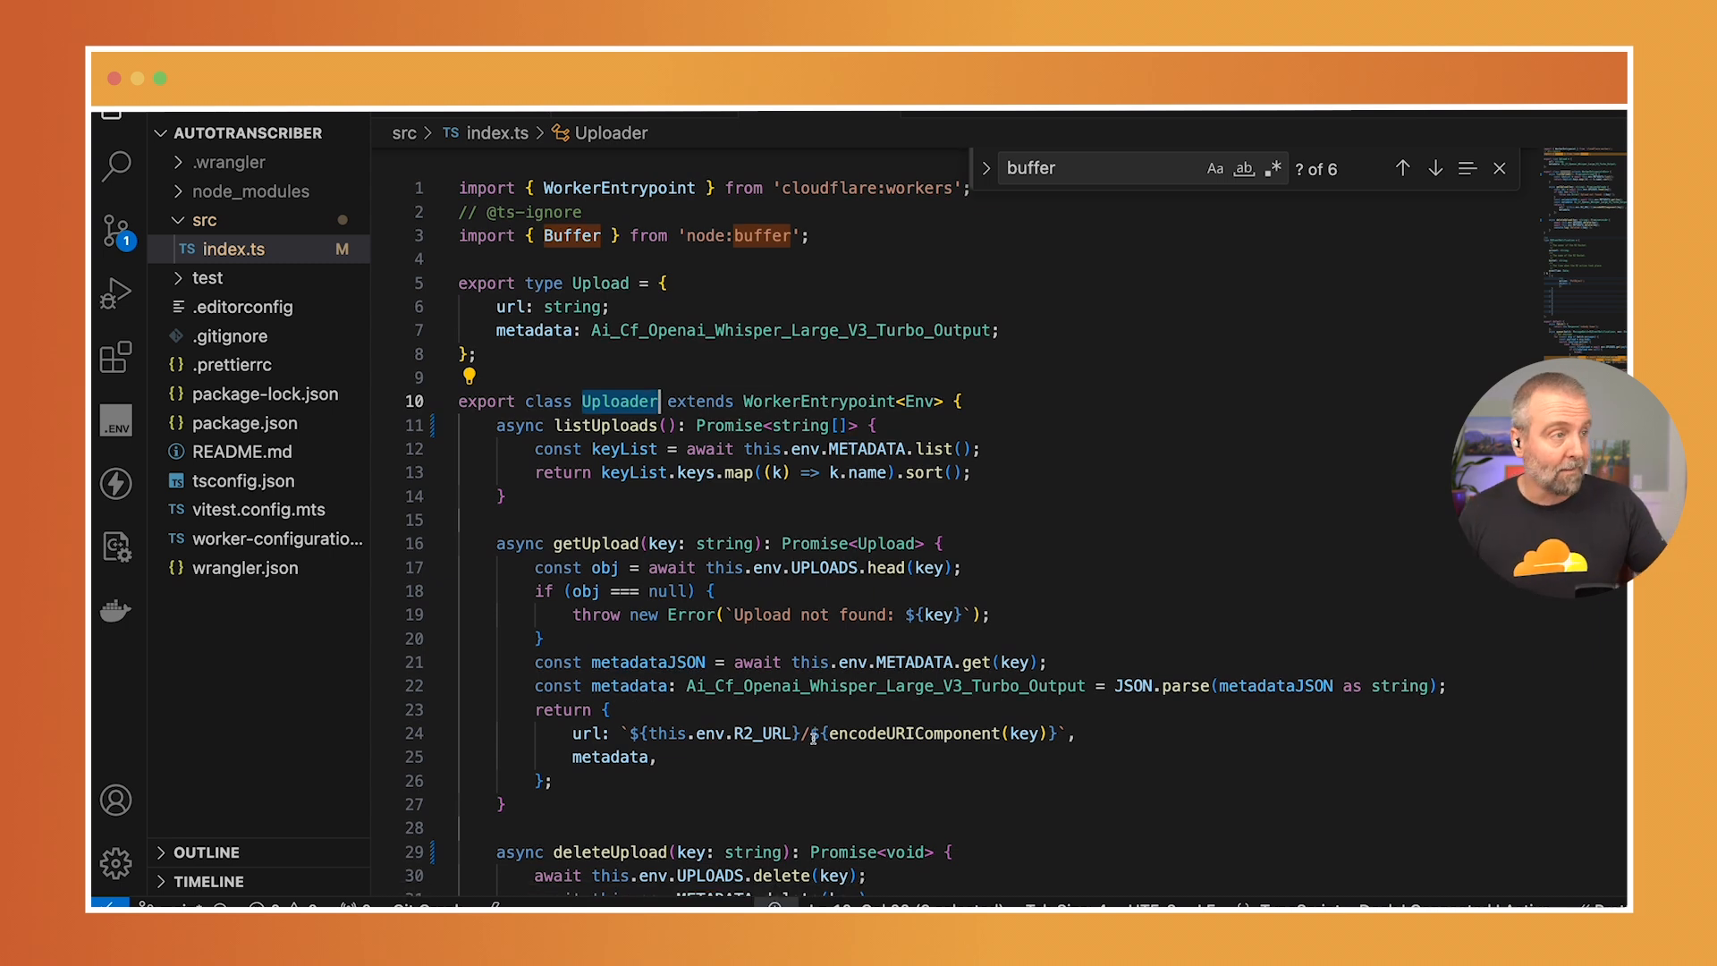
{"action": "mouse_move", "coordinate": [1093, 491]}
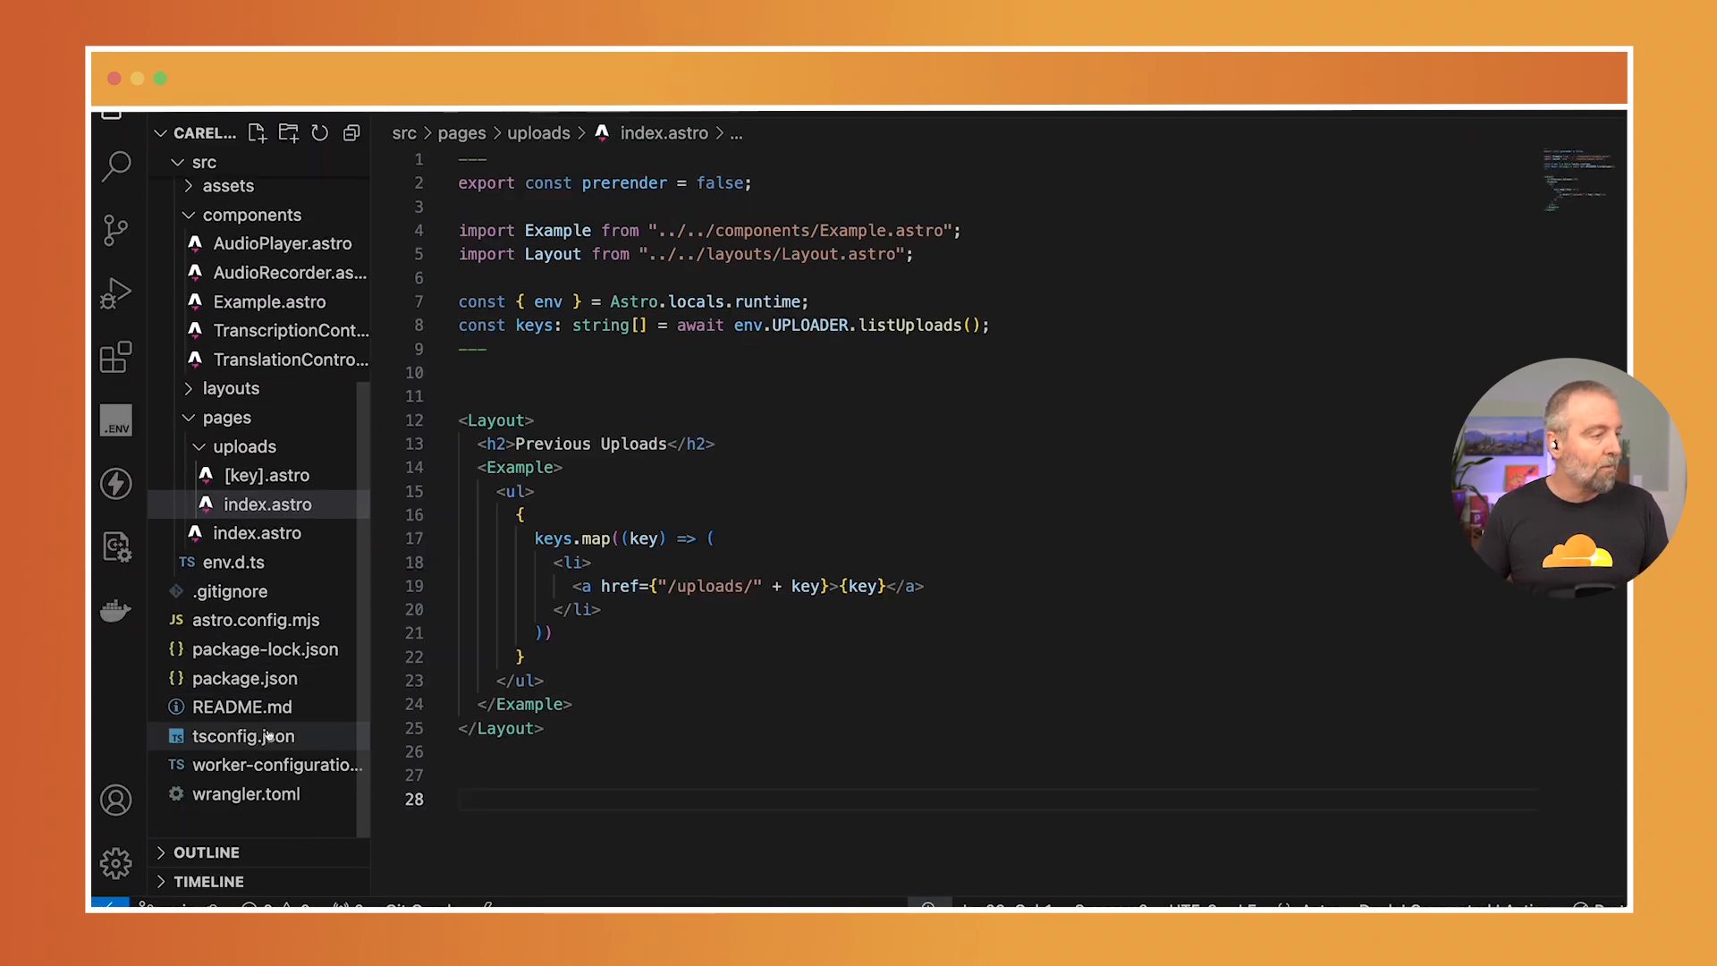
{"action": "left_click", "coordinate": [245, 794]}
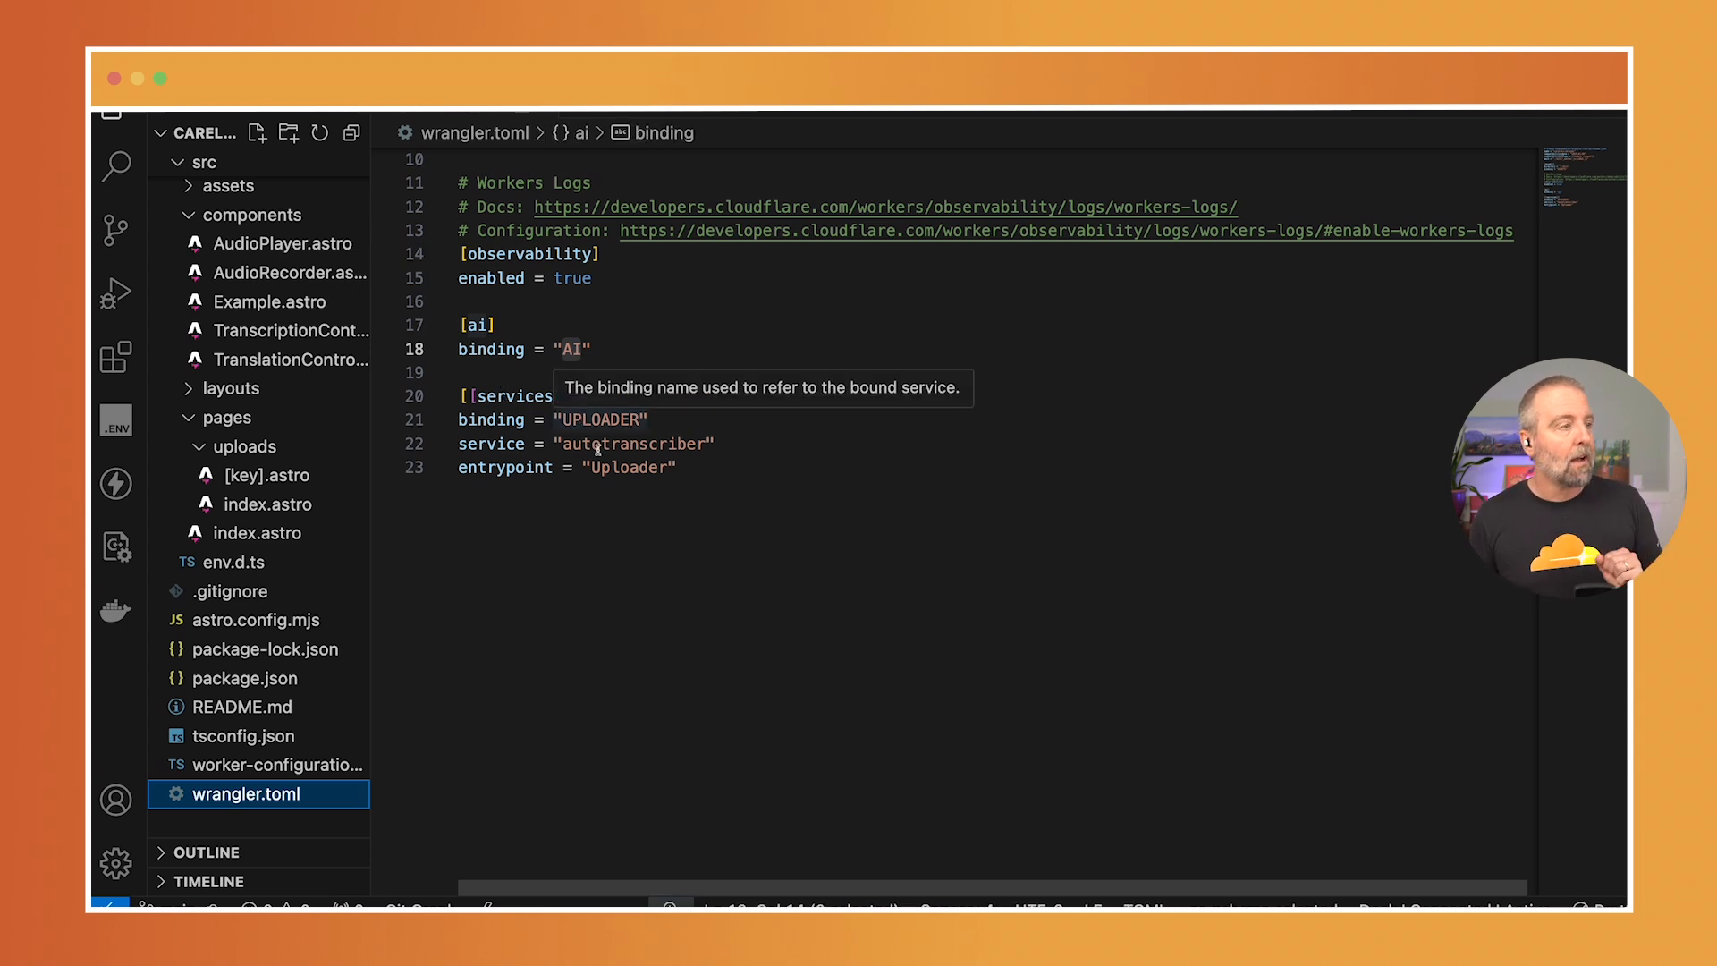
{"action": "double_click", "coordinate": [632, 443]}
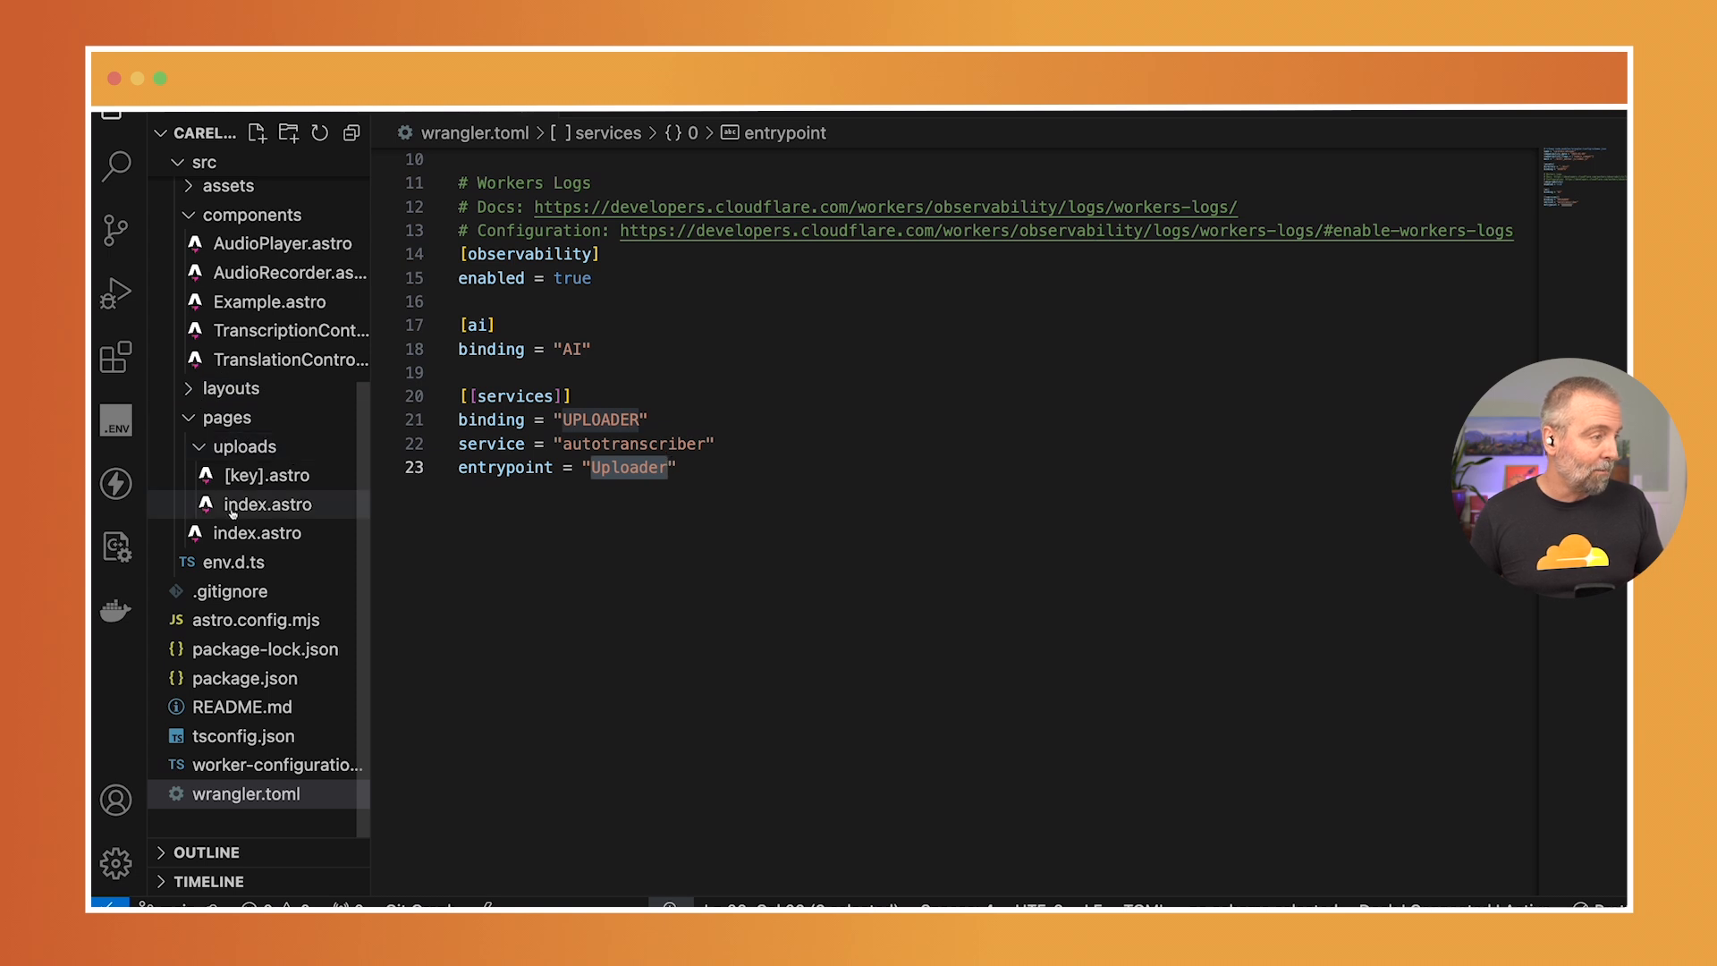
{"action": "left_click", "coordinate": [264, 504]}
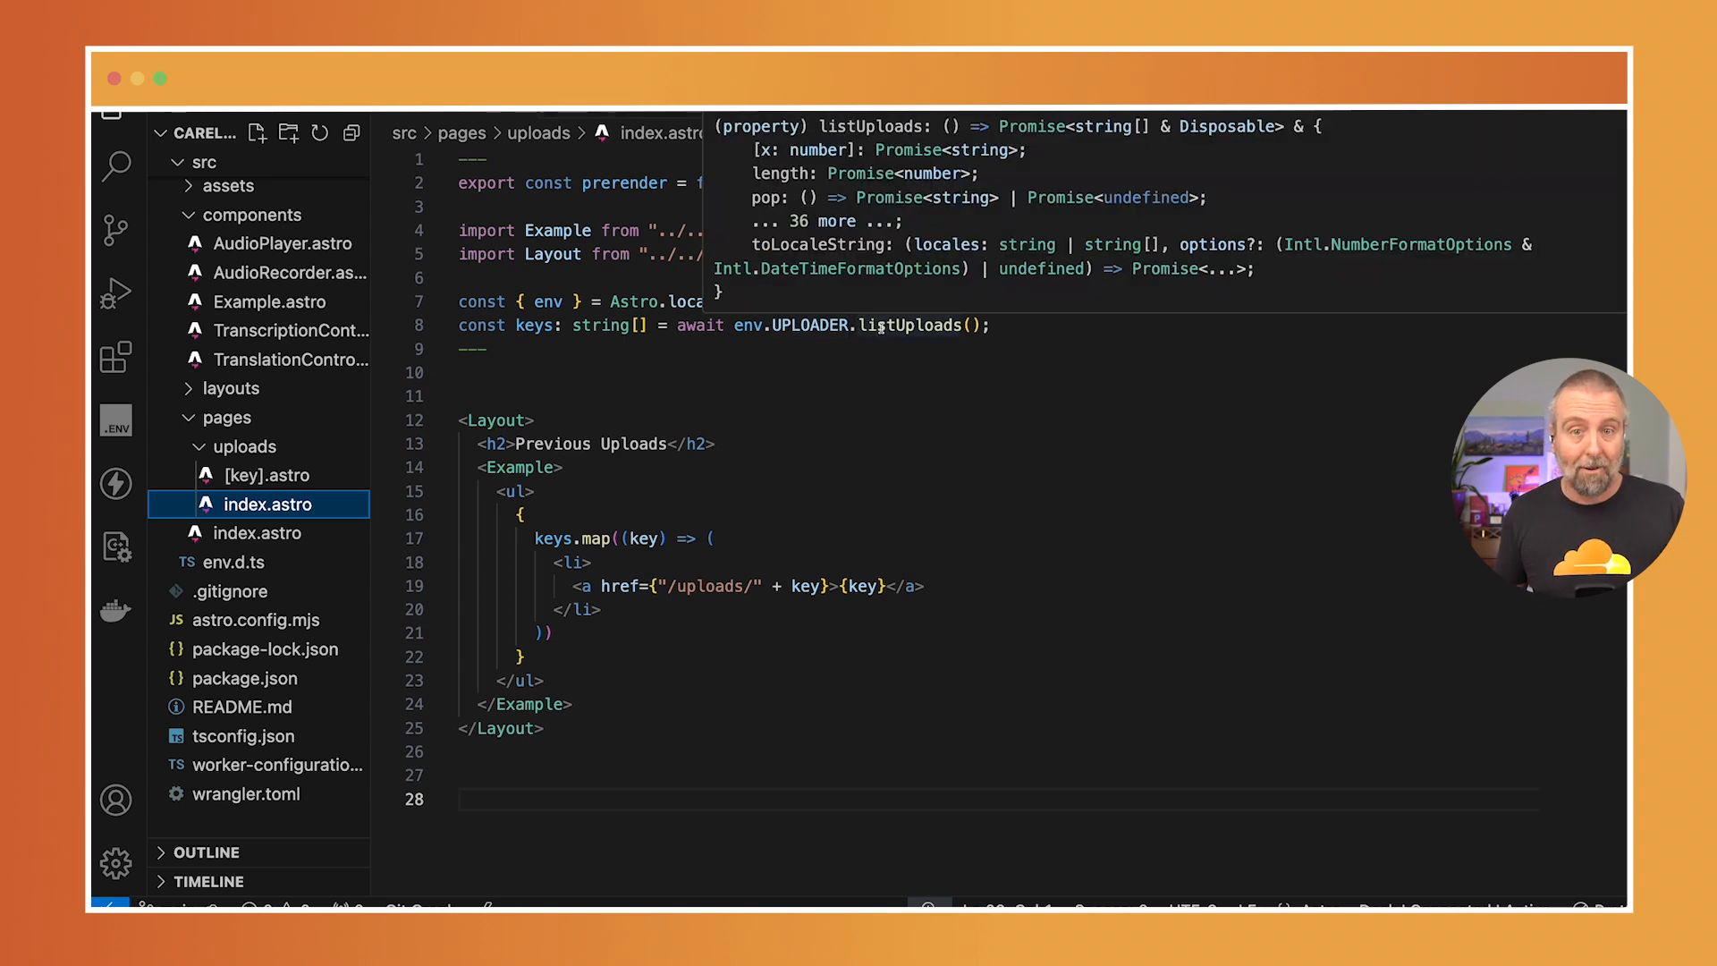
View src/pages/uploads/[key].astro fetching url and metadata via getUpload
{"action": "left_click", "coordinate": [262, 474]}
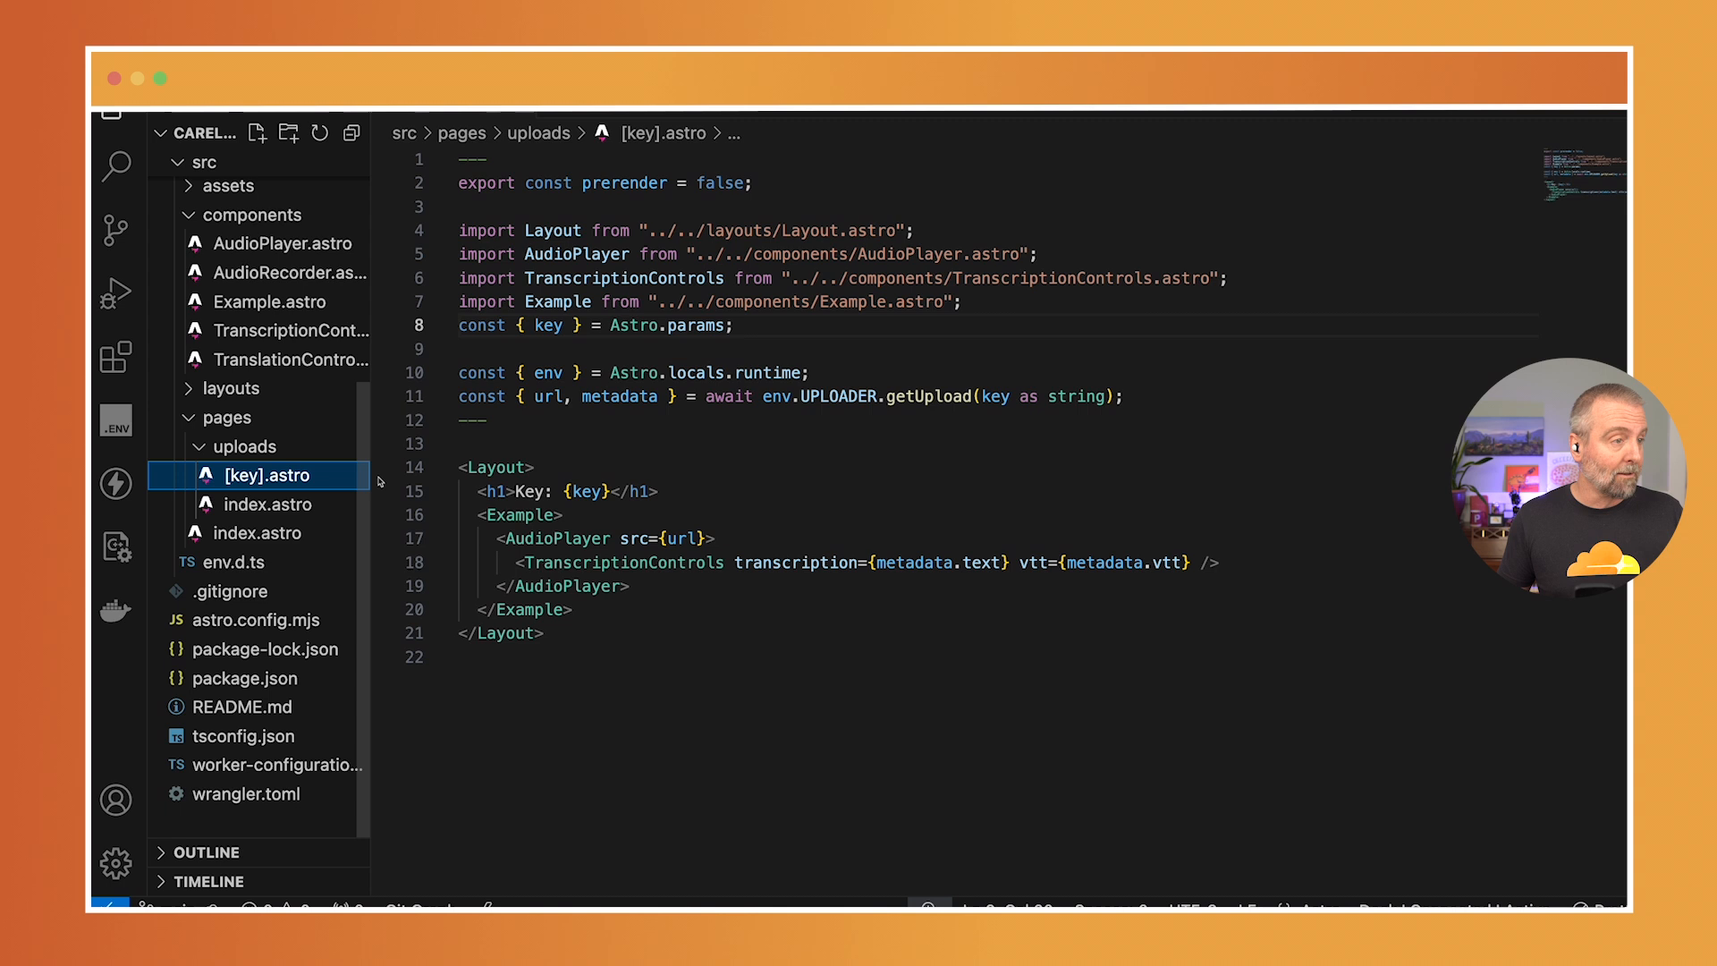
{"action": "mouse_move", "coordinate": [936, 396]}
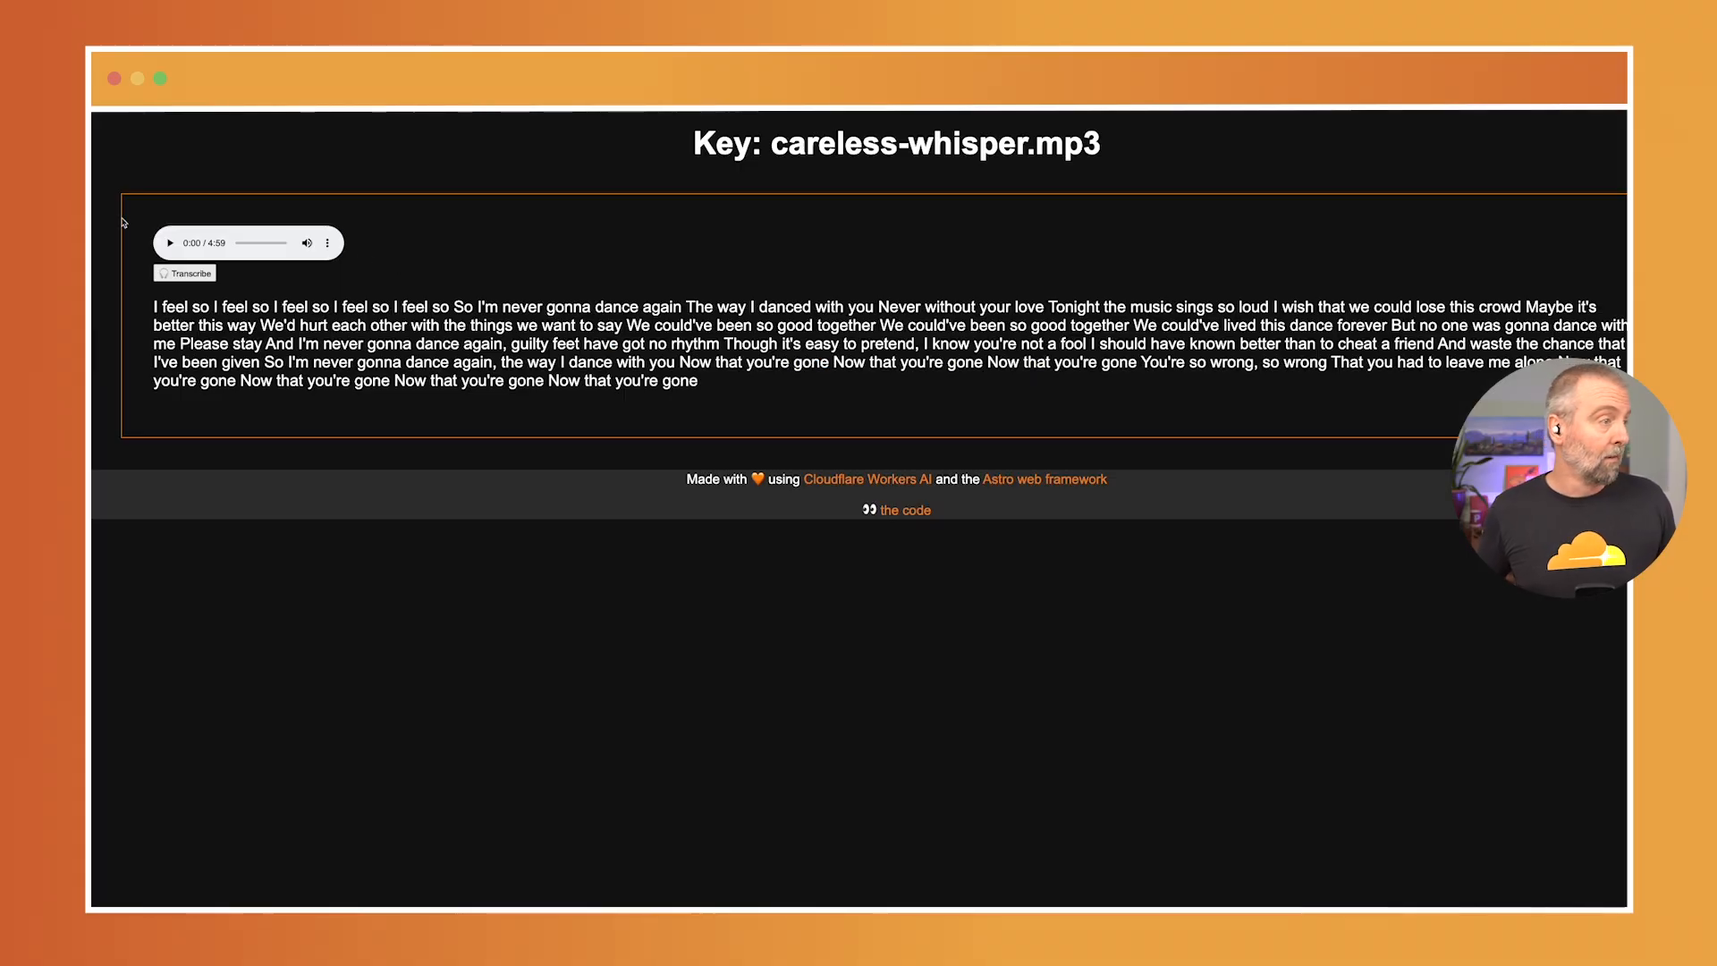
Play careless-whisper.mp3 and jump ahead, with the transcript highlighting the sung word
{"action": "left_click", "coordinate": [170, 243]}
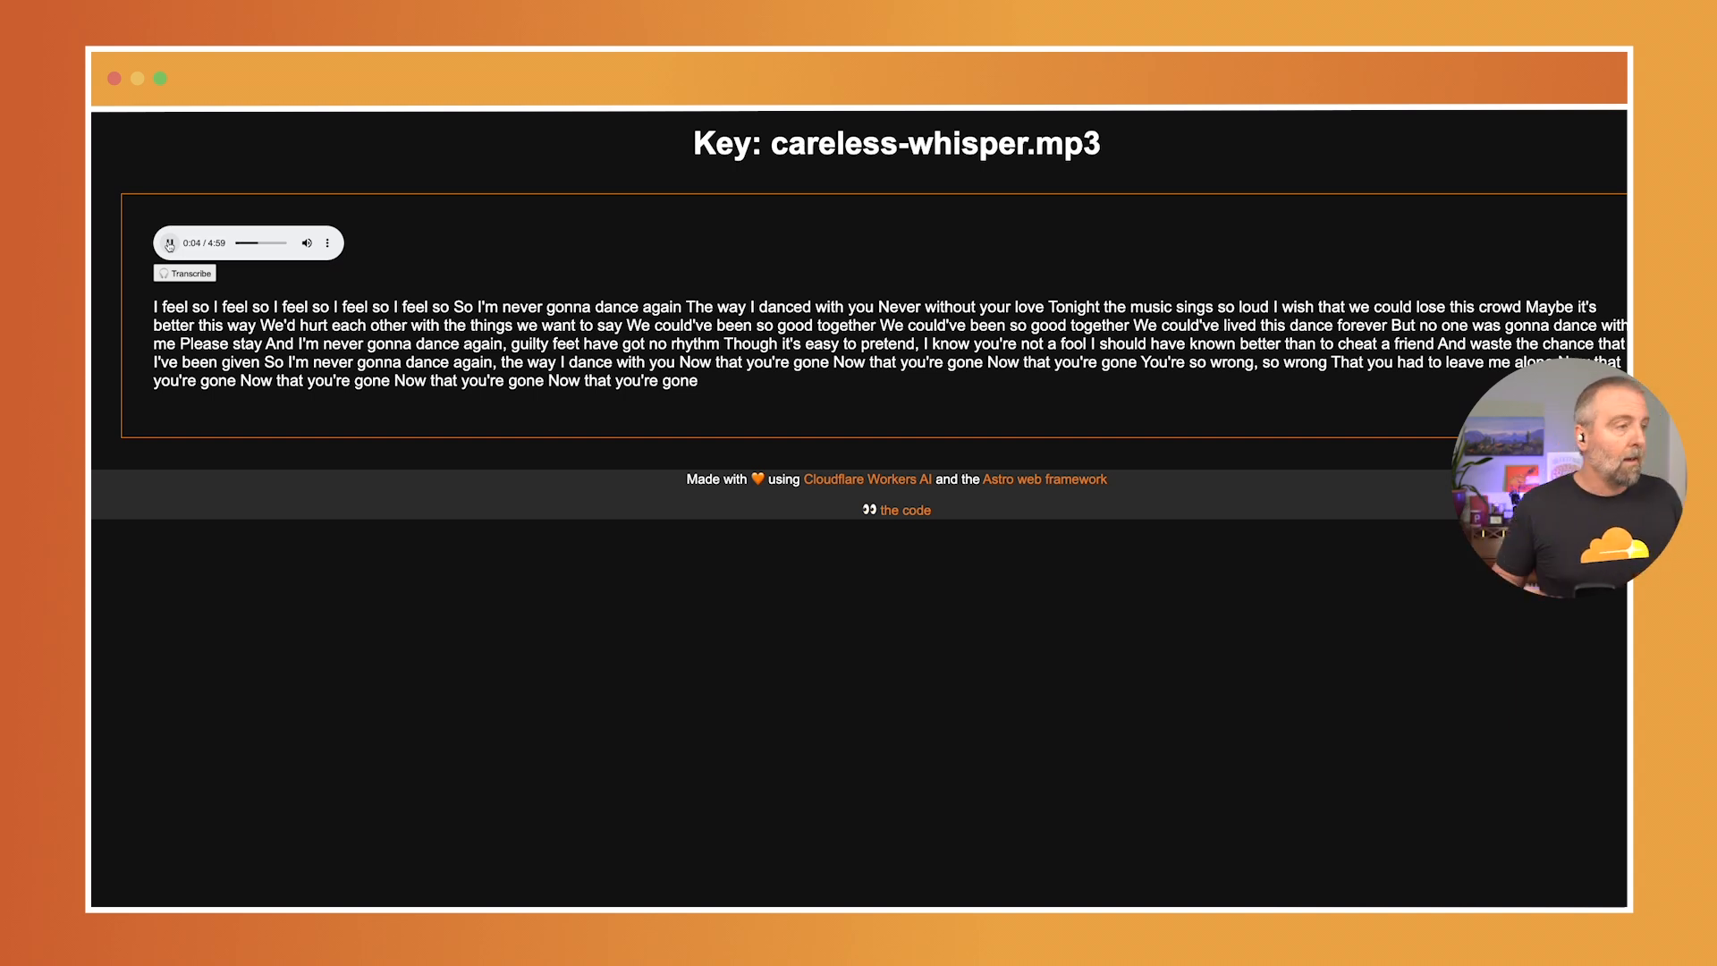
{"action": "left_click", "coordinate": [170, 243]}
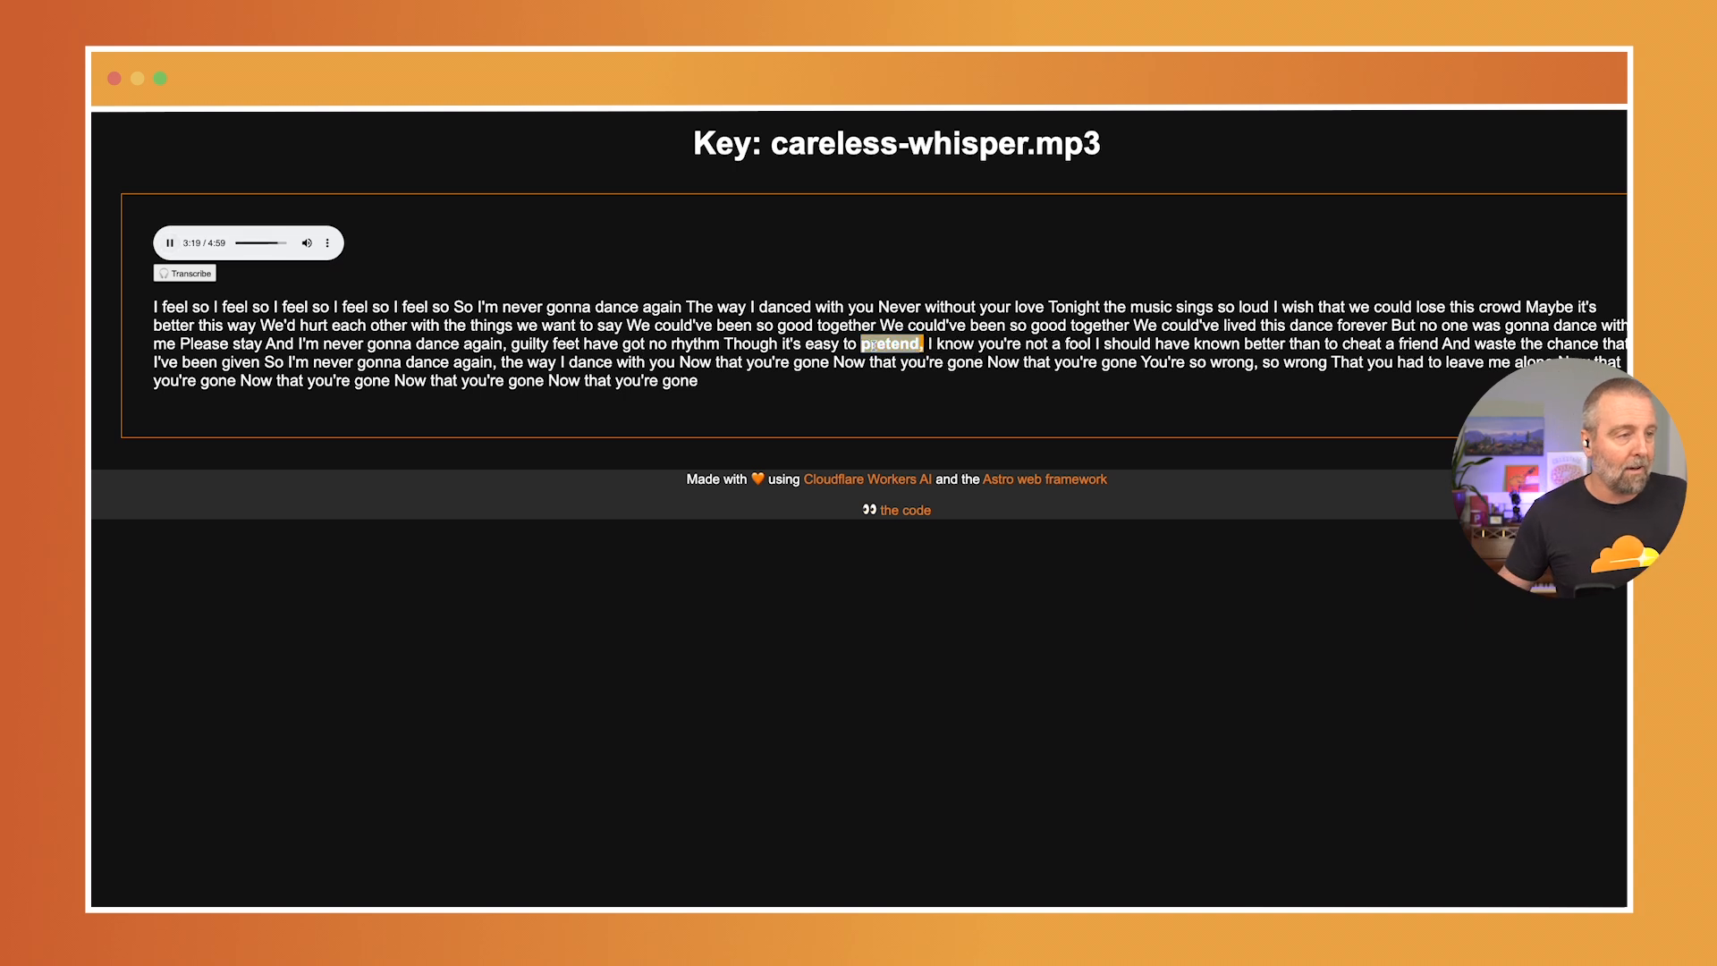